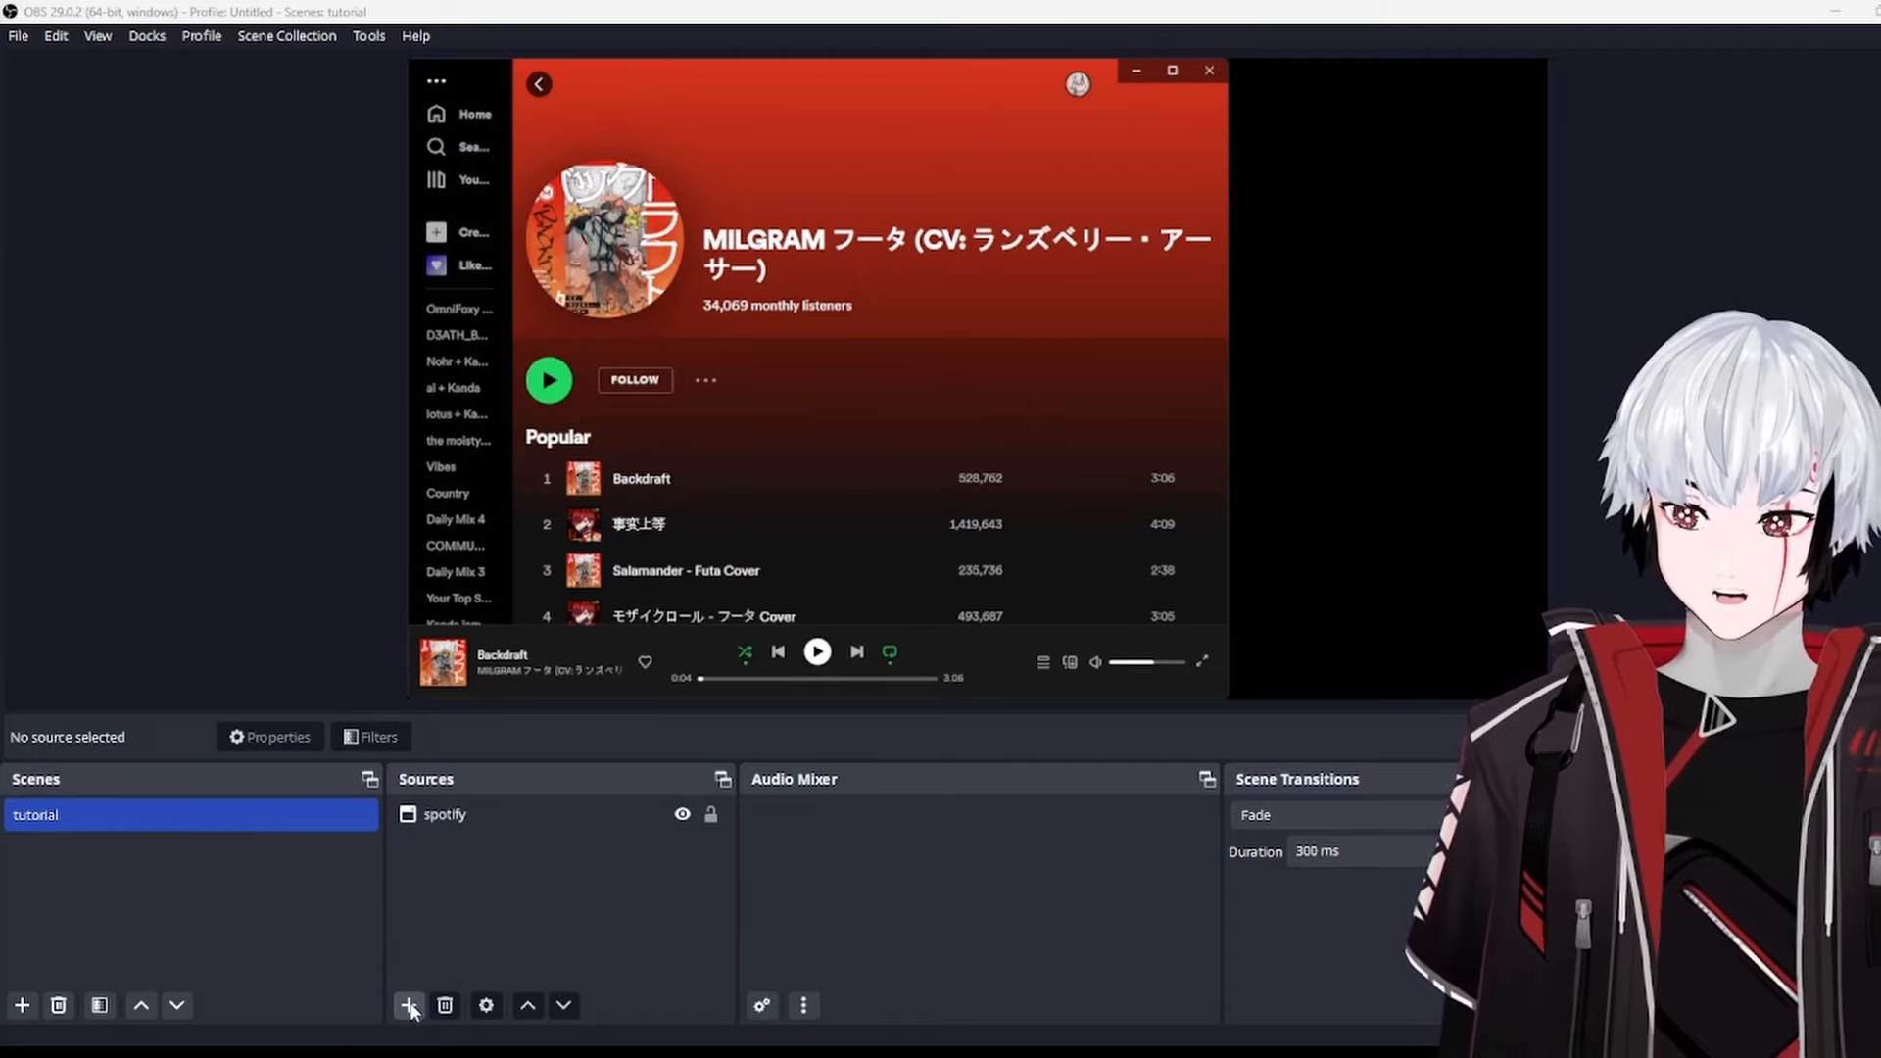
Step: Create an Application Audio Capture (BETA) source named 'spotify tutorial'
{"action": "left_click", "coordinate": [410, 1006]}
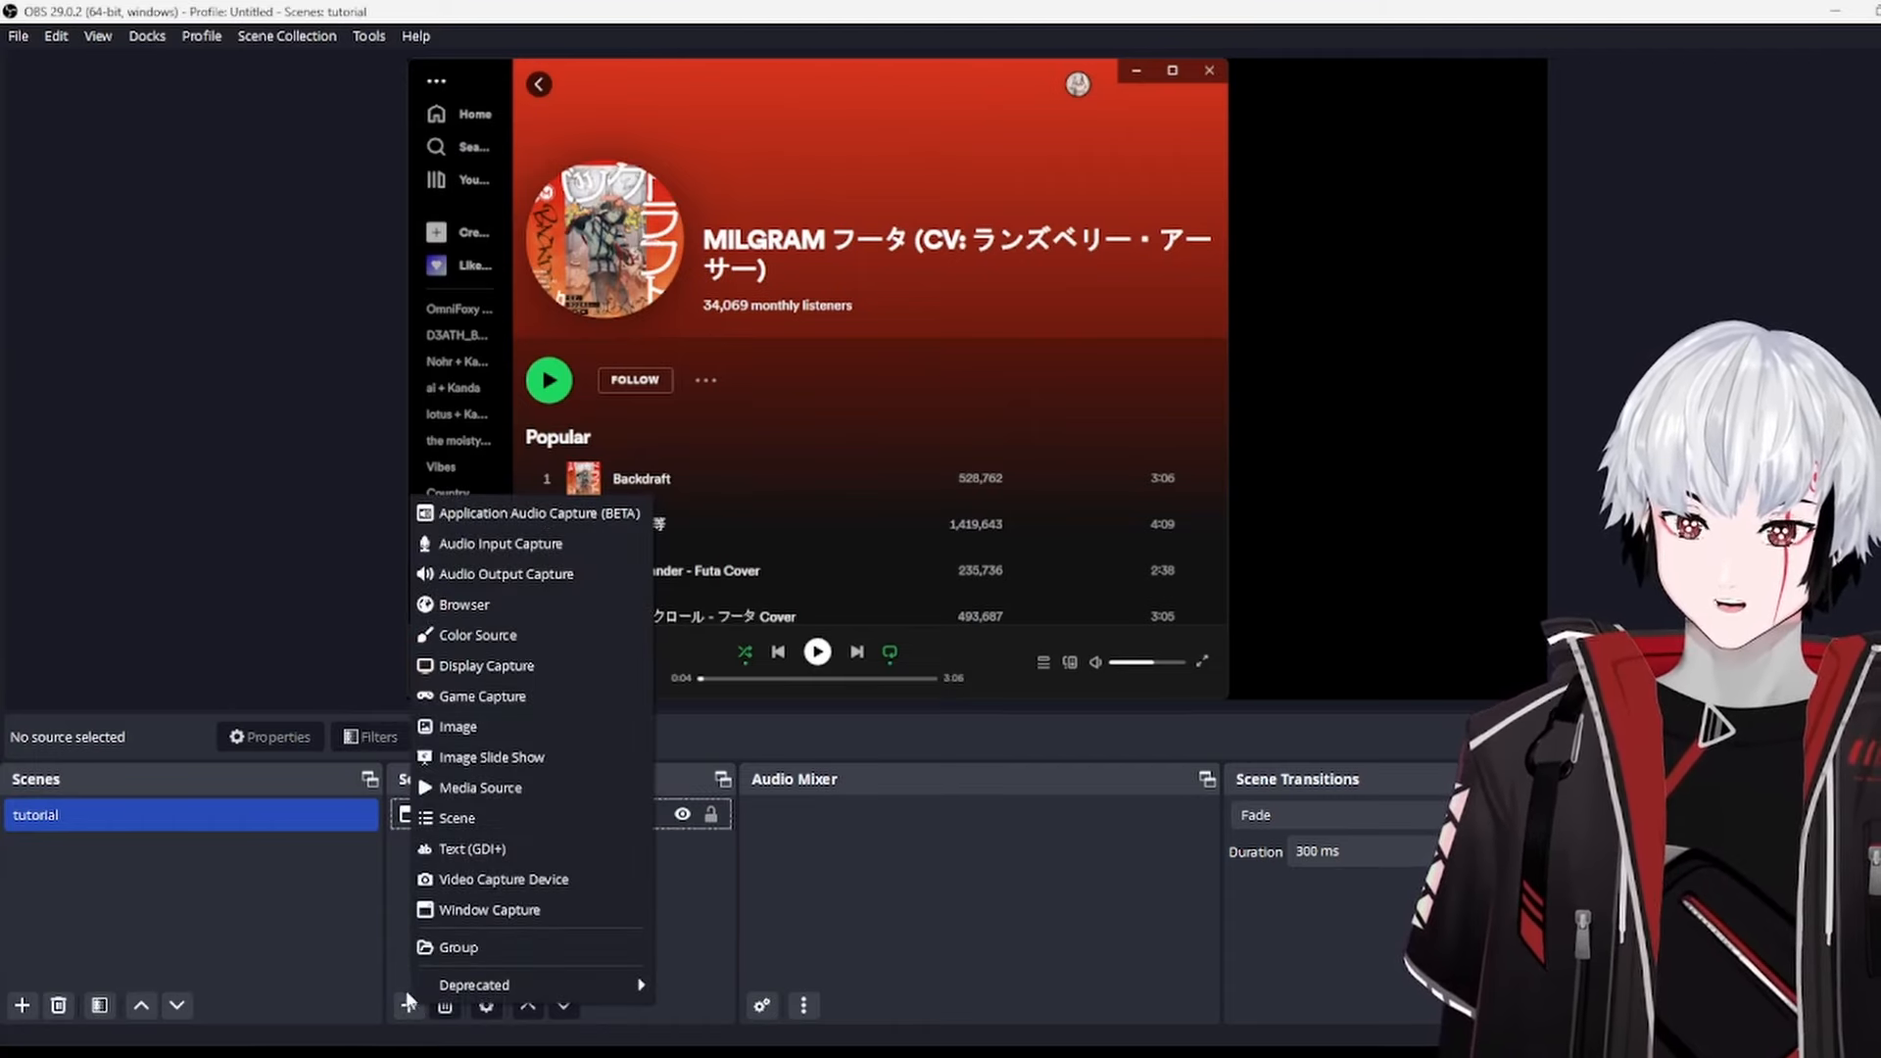
{"action": "mouse_move", "coordinate": [538, 512]}
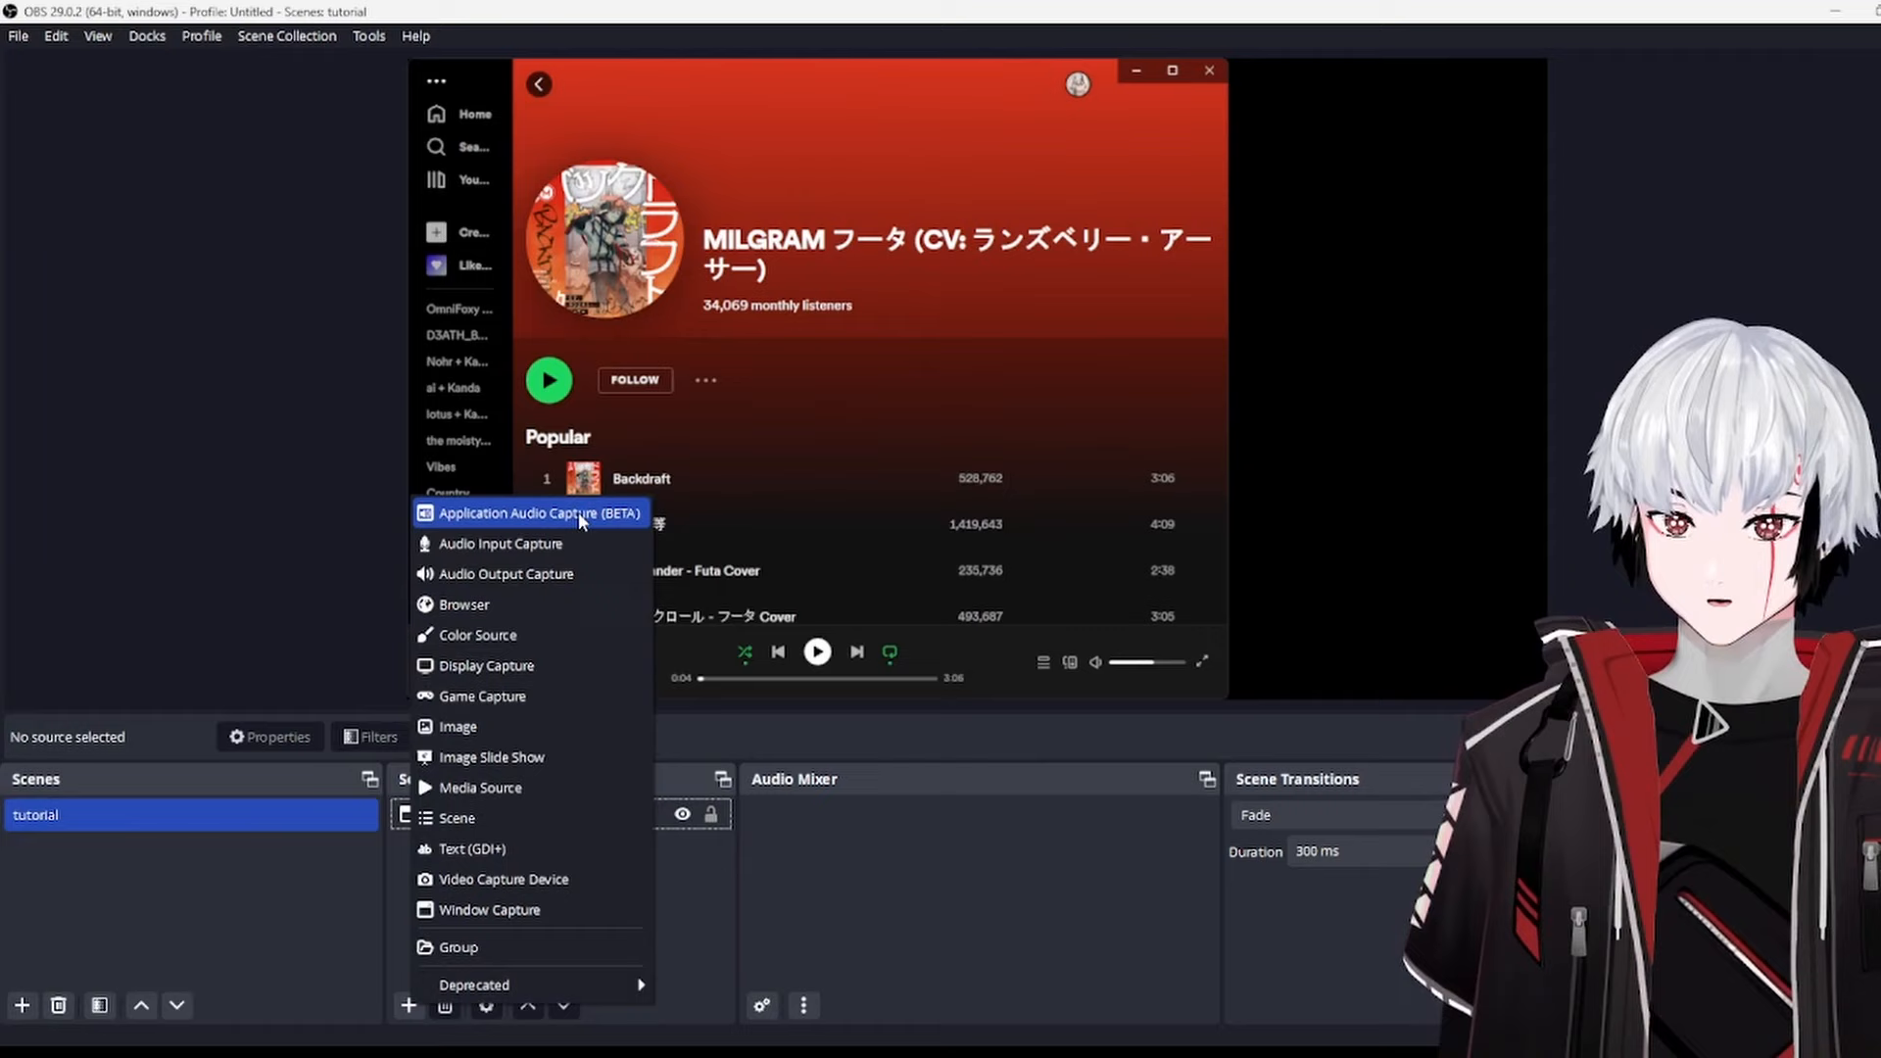
{"action": "left_click", "coordinate": [537, 511]}
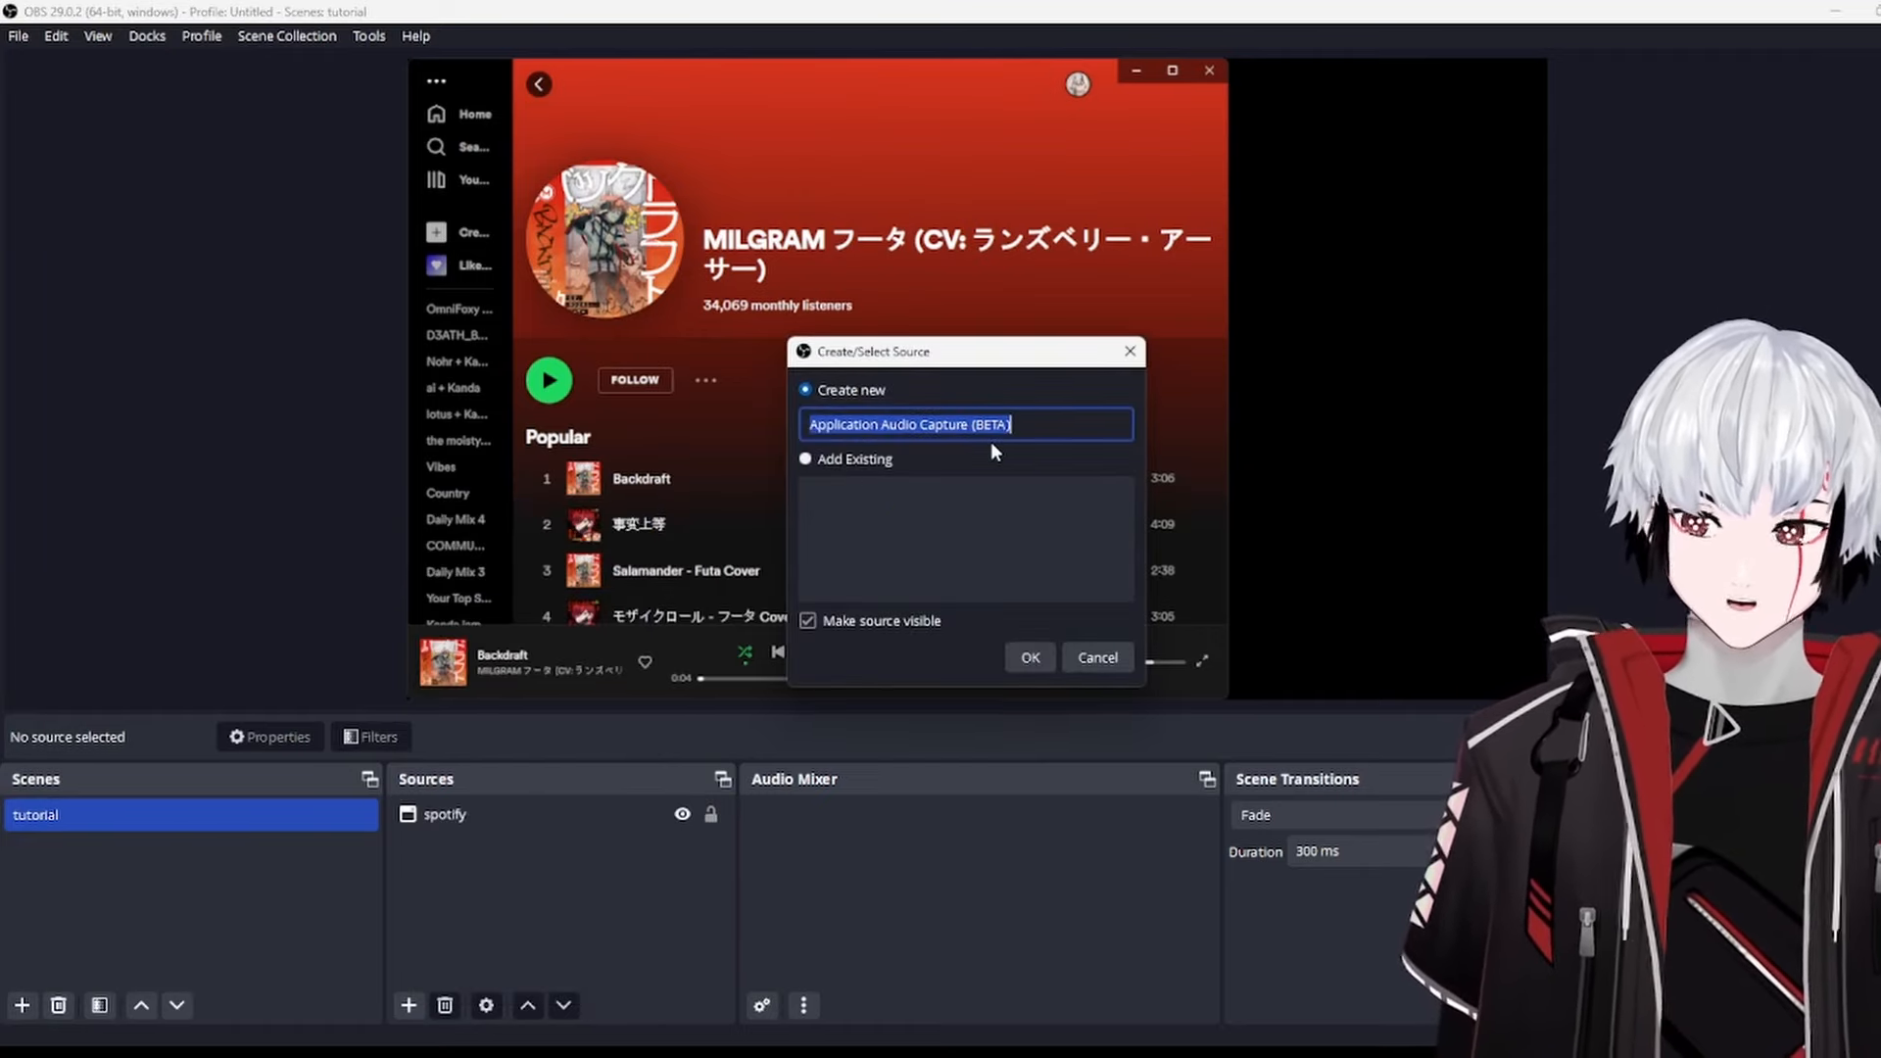
{"action": "type", "text": "spotify tutorial"}
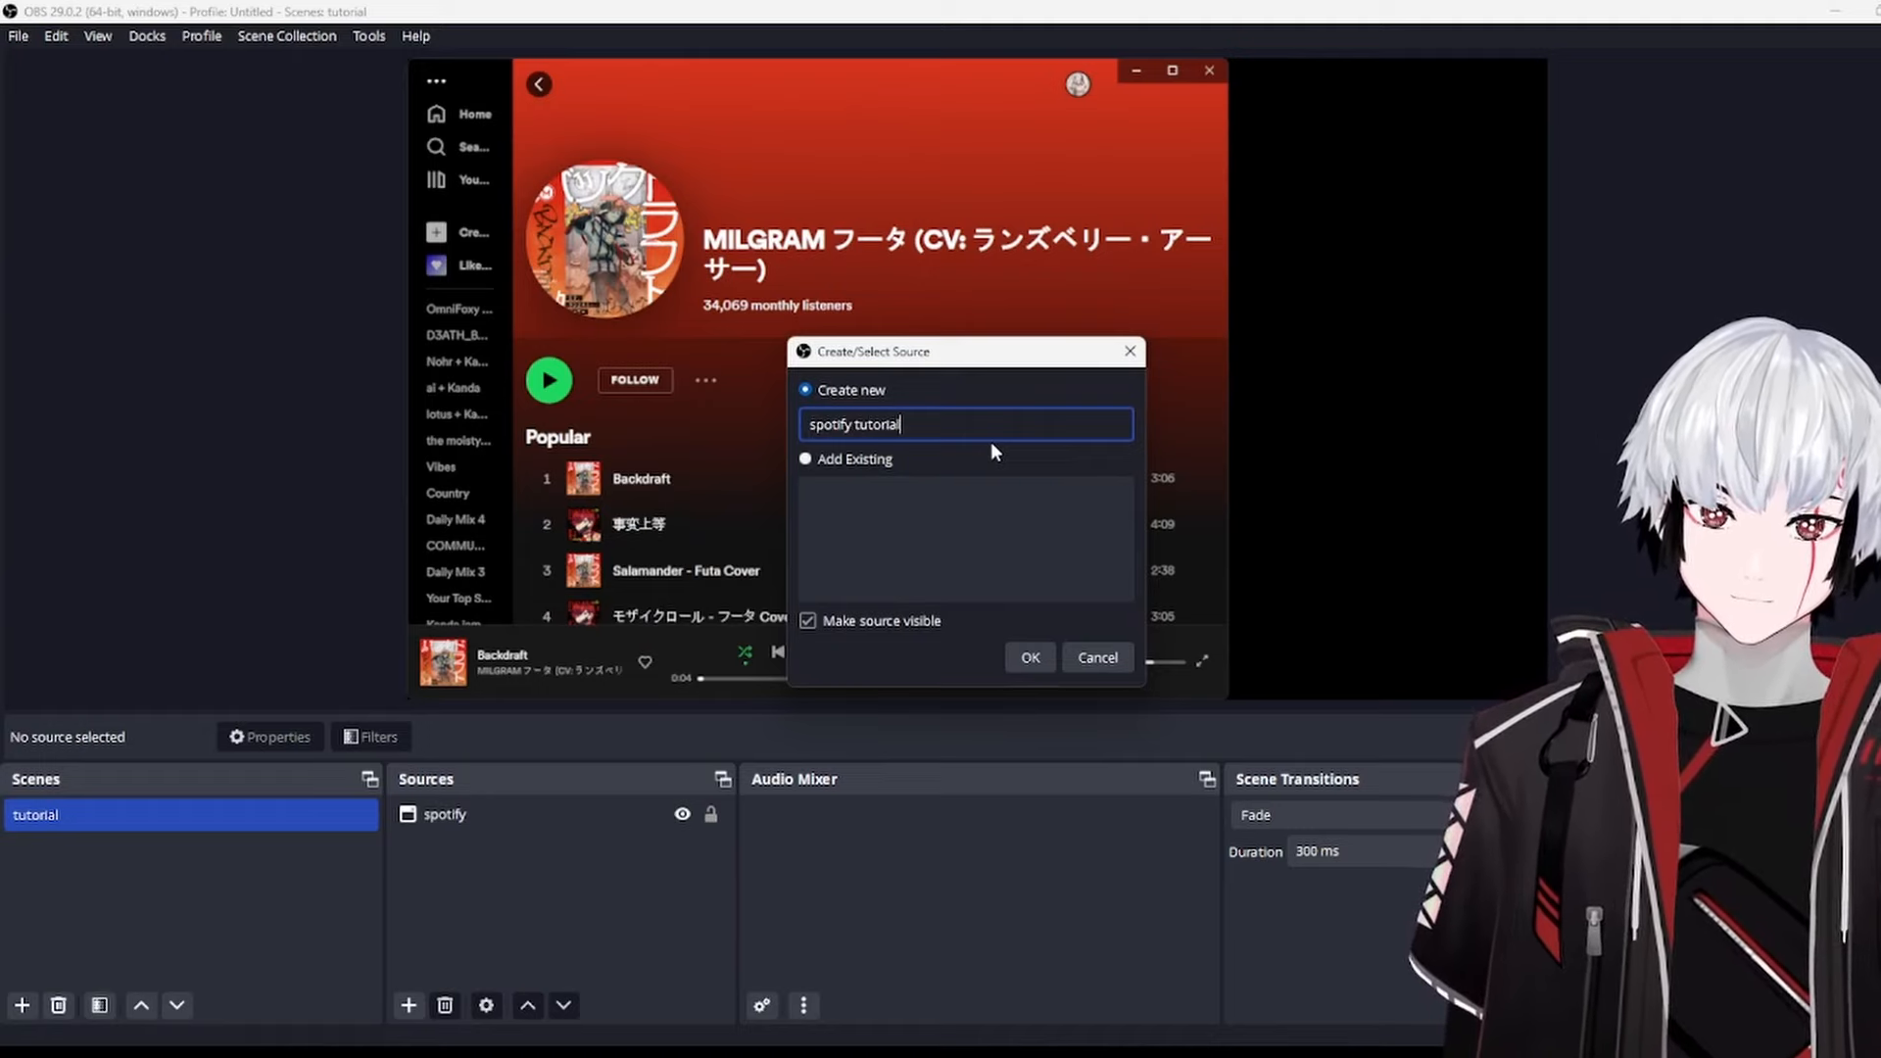
{"action": "left_click", "coordinate": [1026, 658]}
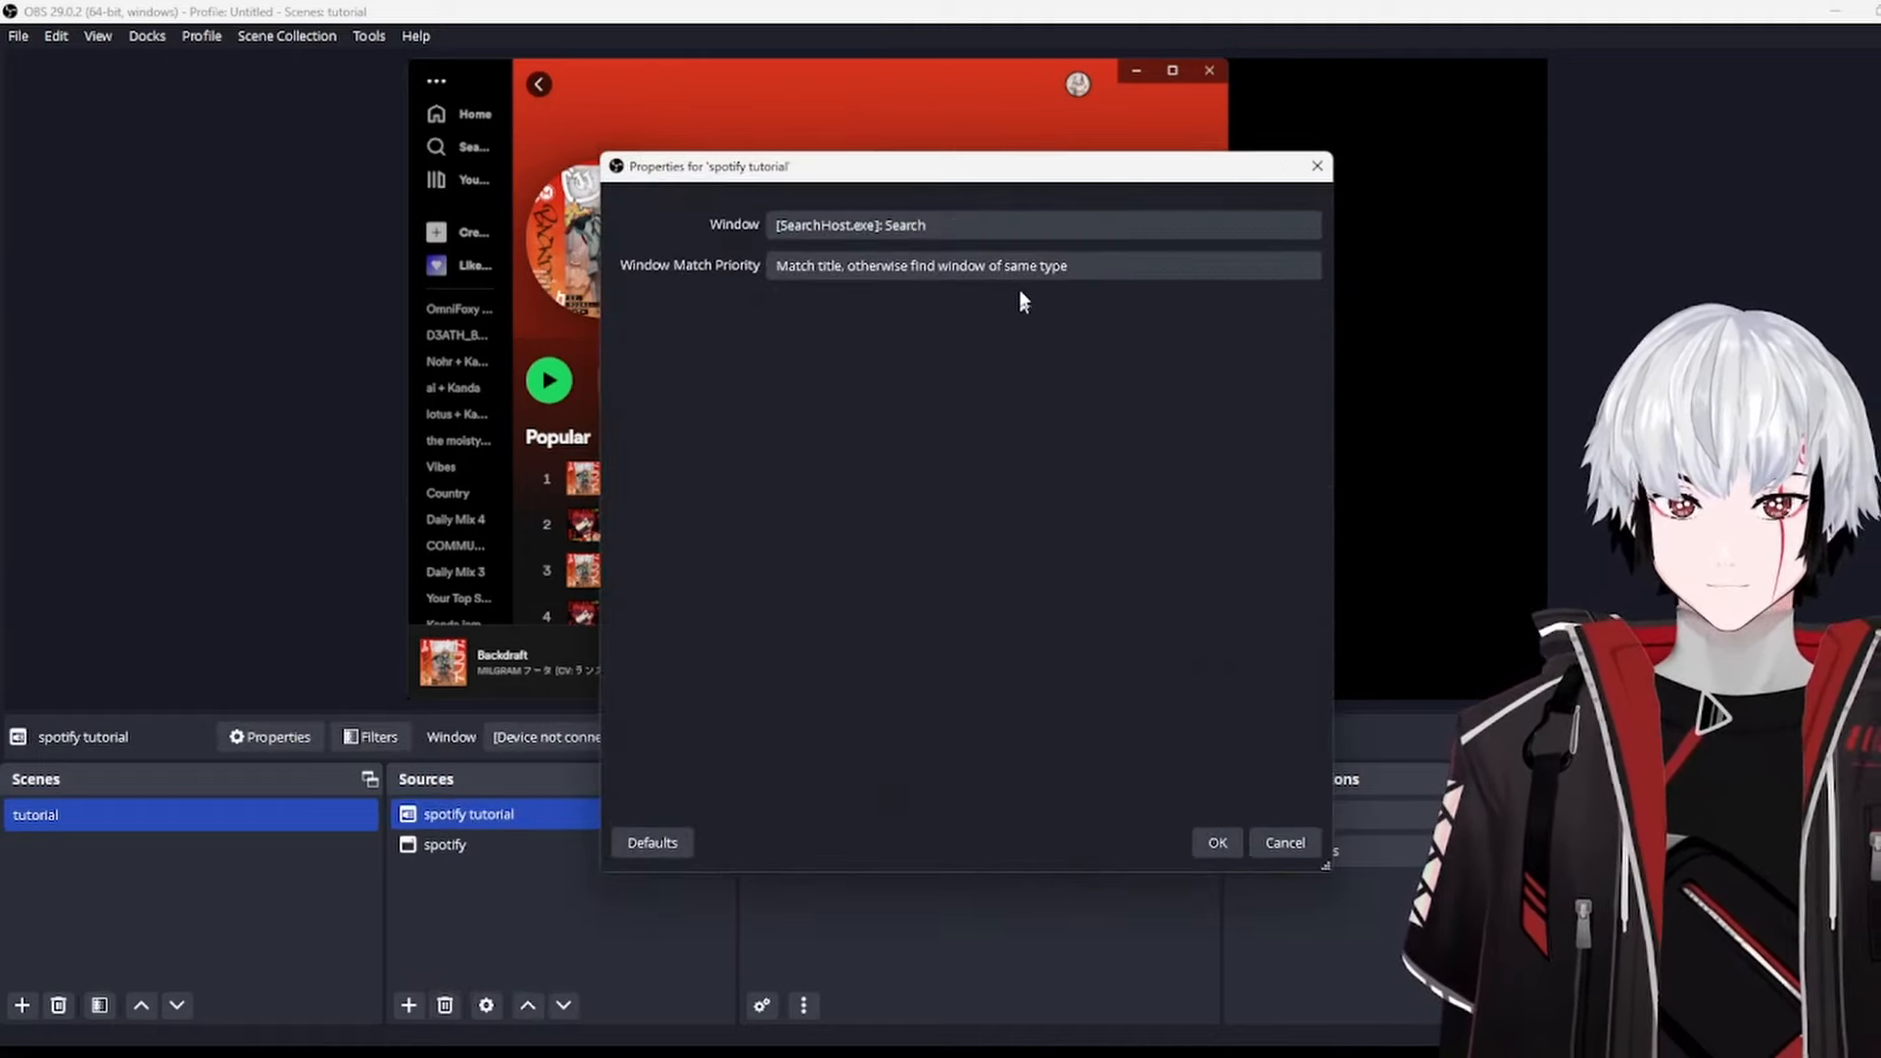
Step: Bind the capture to the [Spotify.exe]: Spotify Premium window and confirm its properties
{"action": "left_click", "coordinate": [1038, 223]}
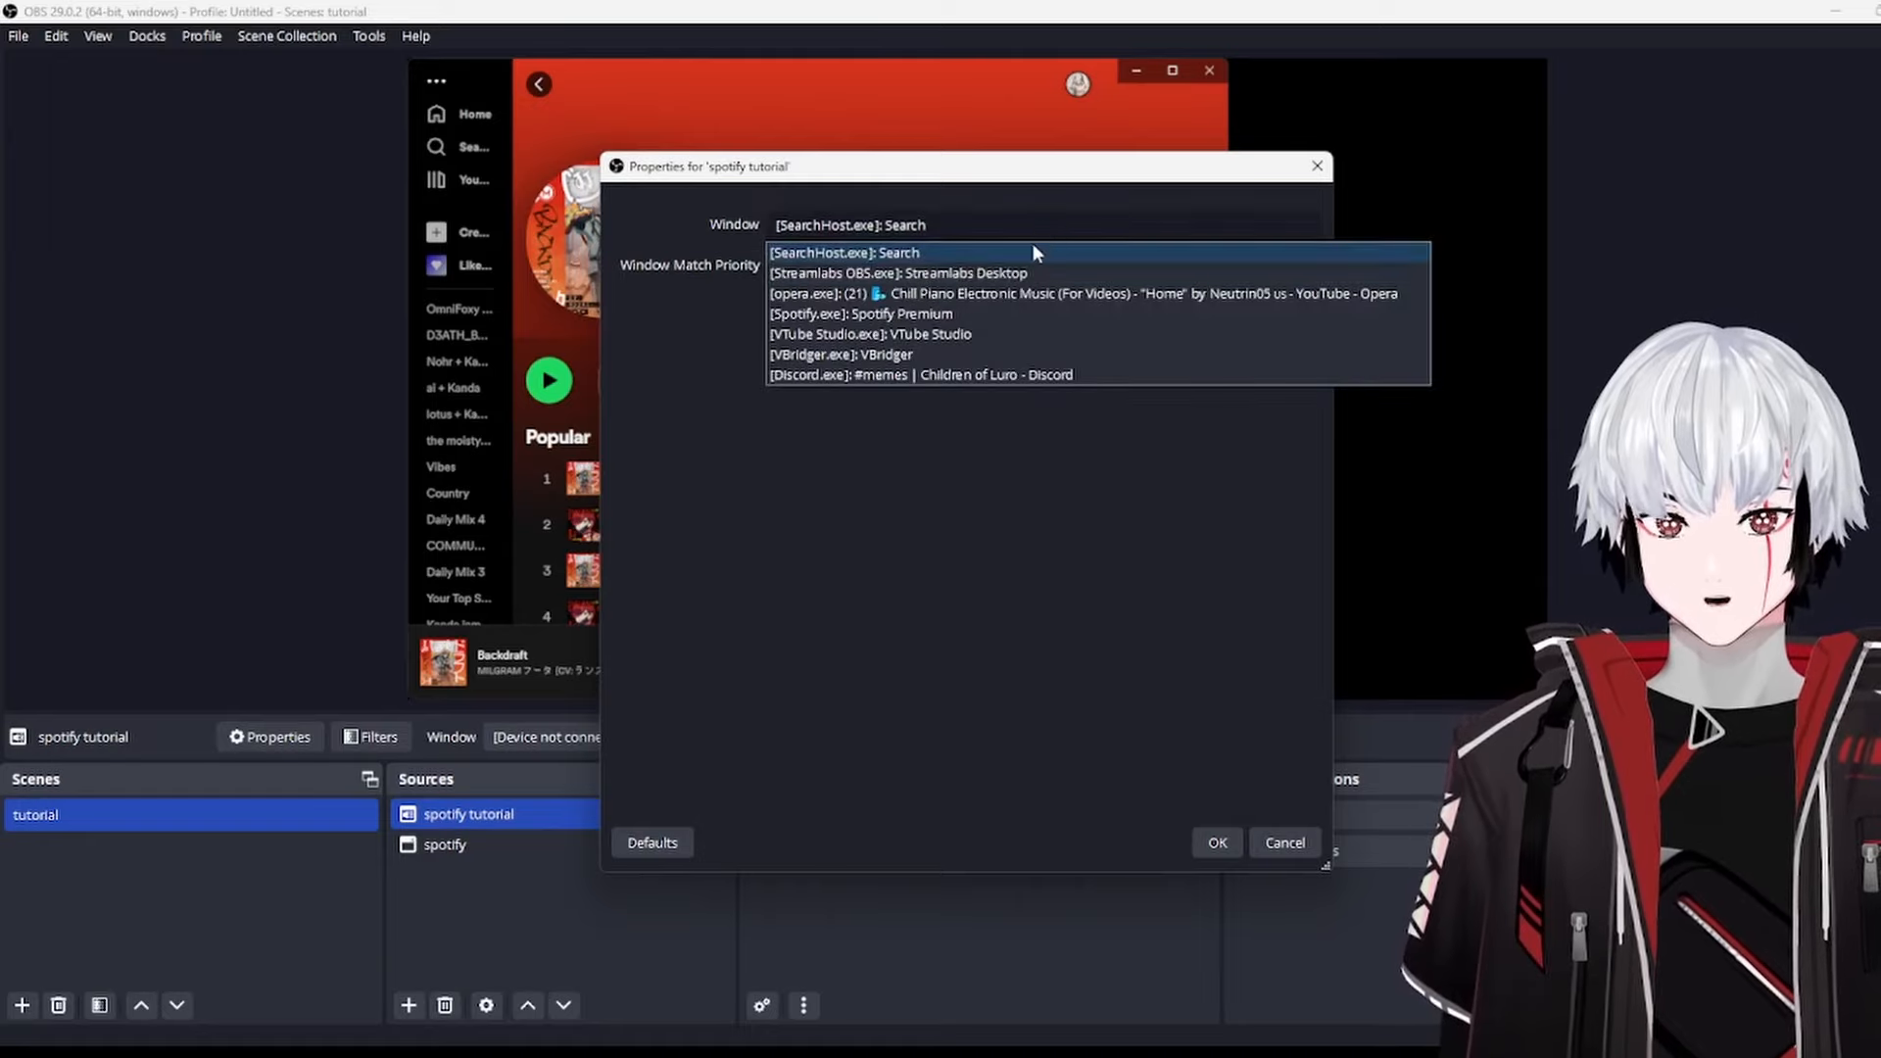
{"action": "left_click", "coordinate": [862, 314]}
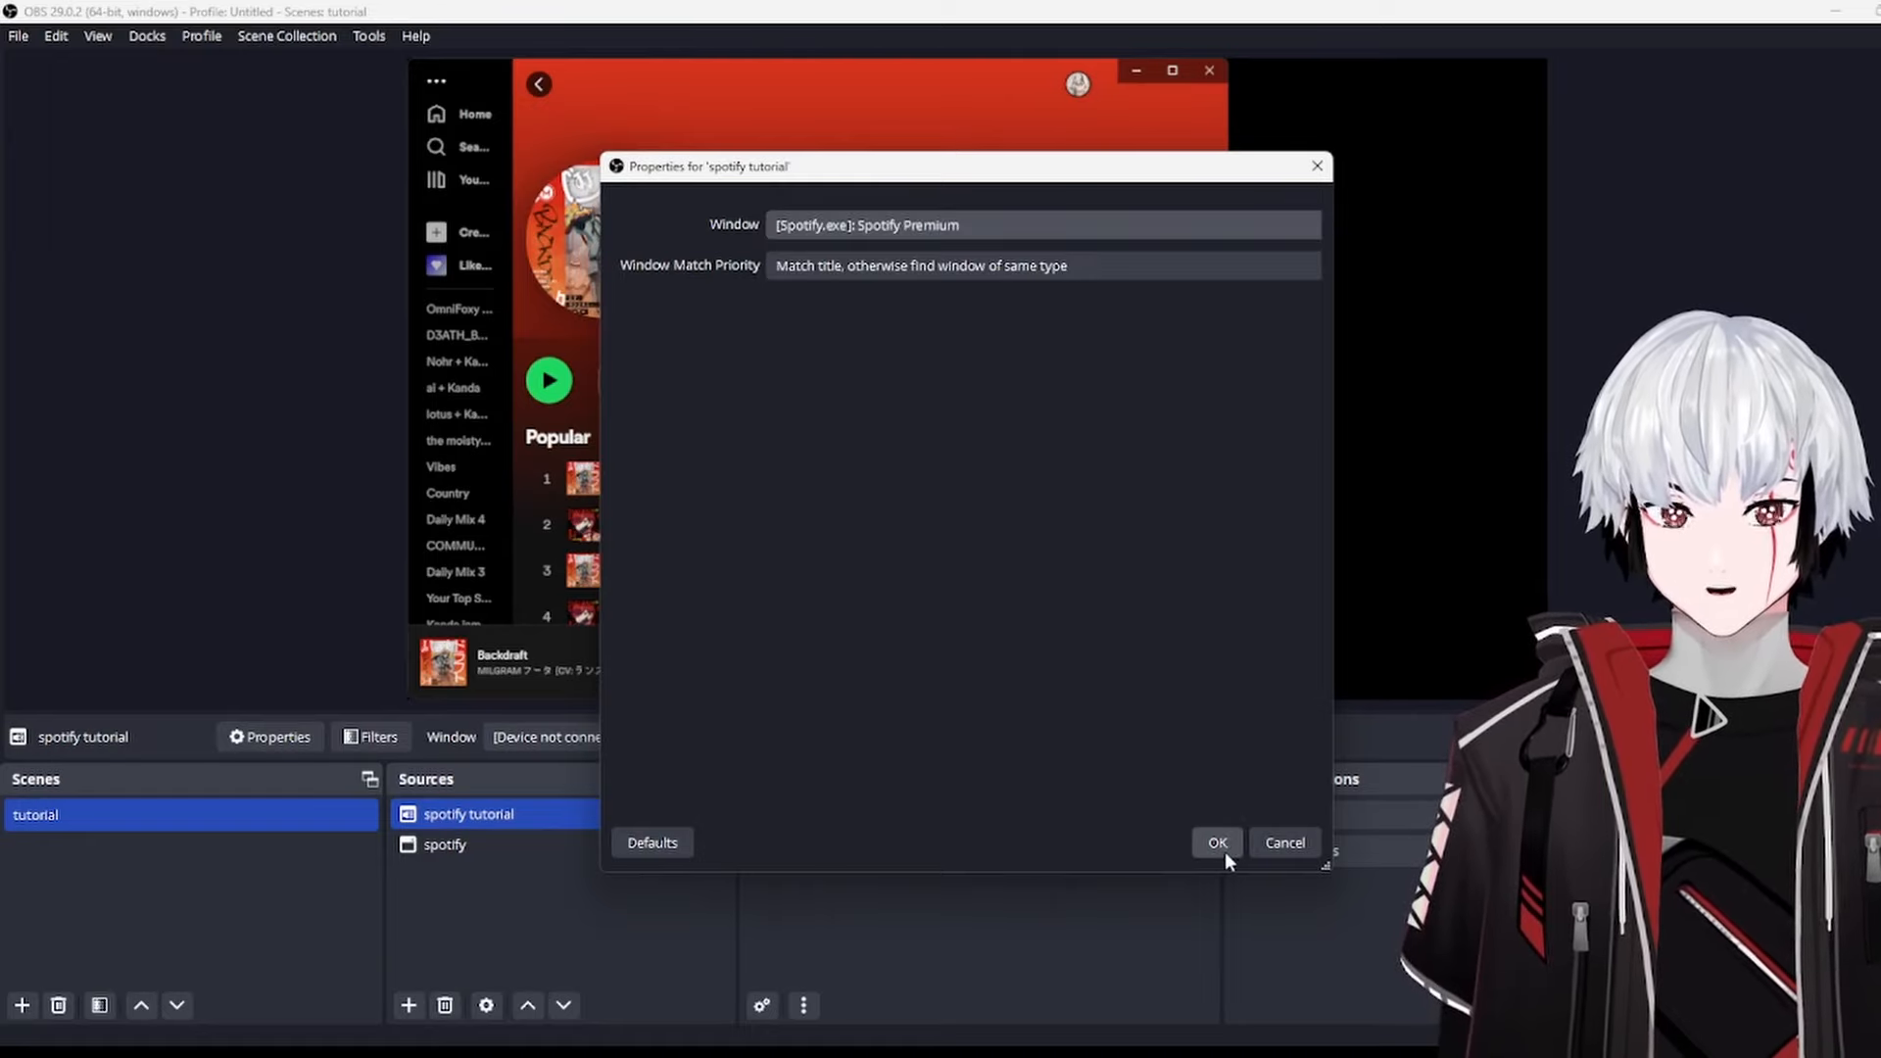
{"action": "left_click", "coordinate": [1216, 842]}
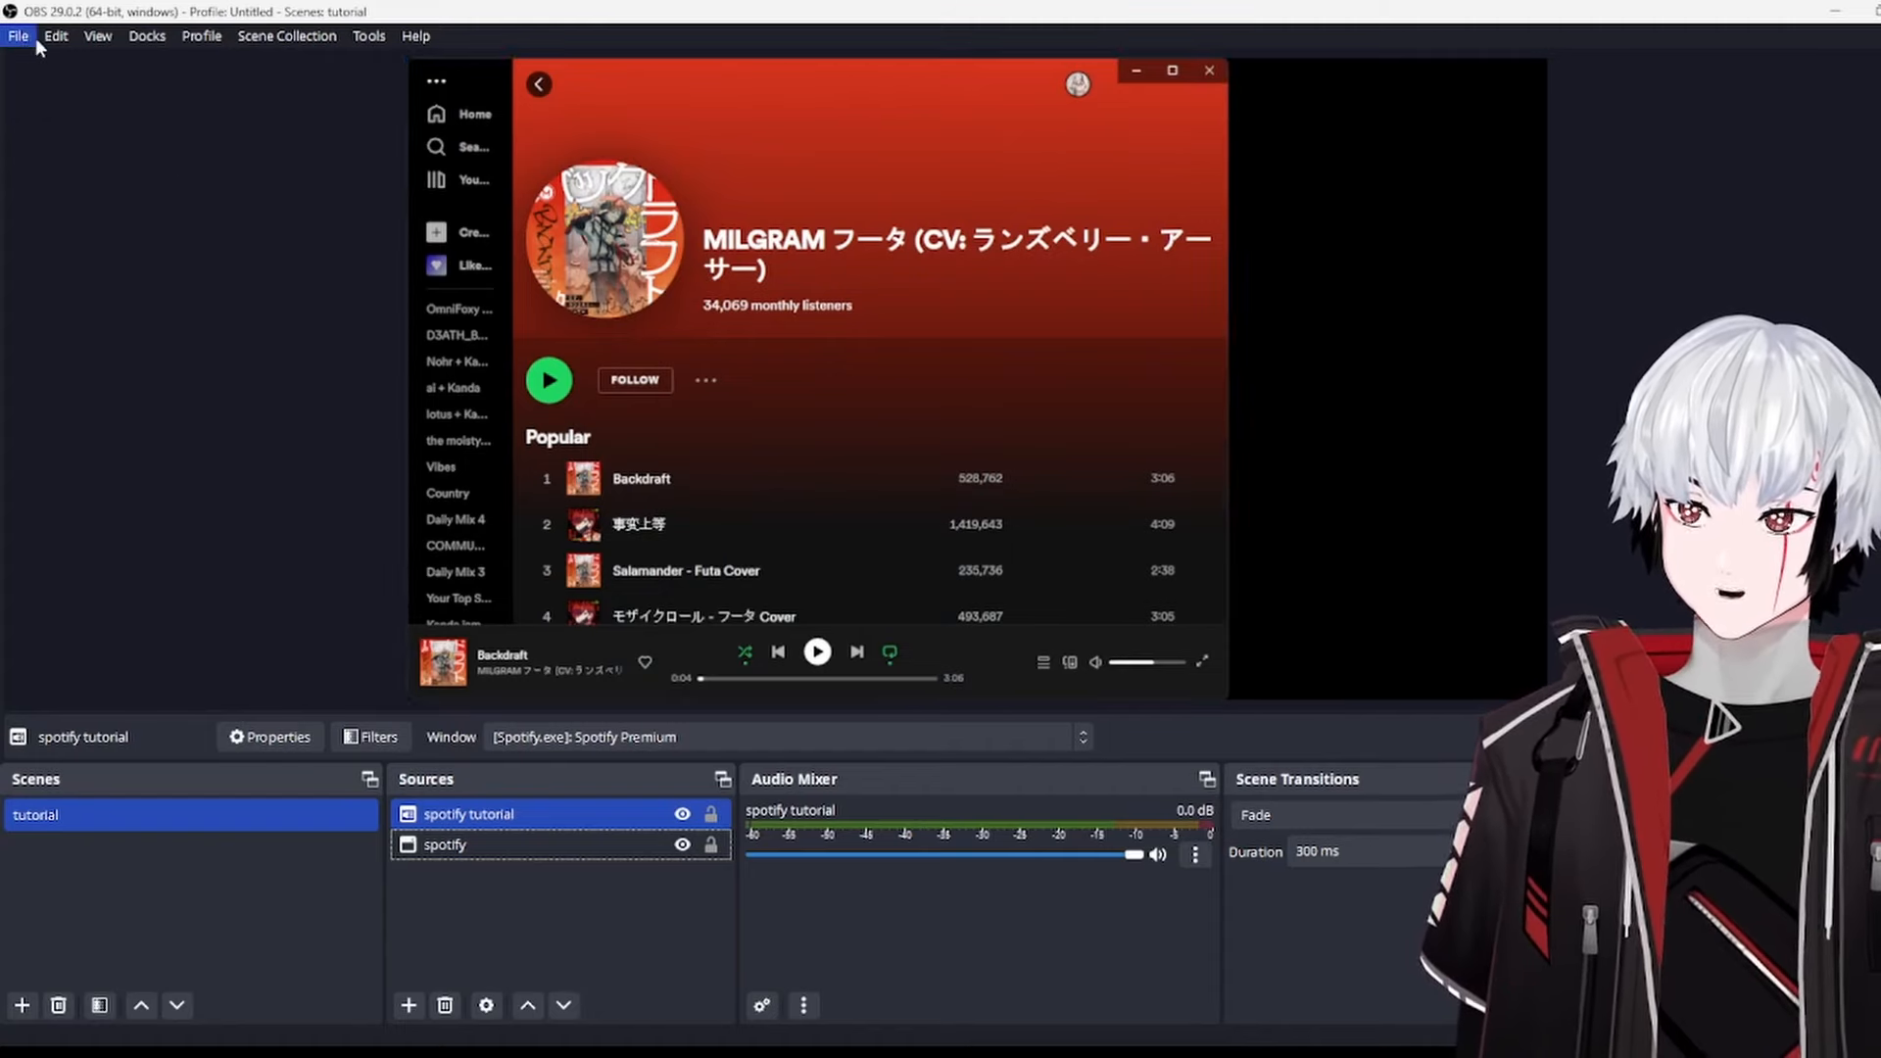
Step: In Output settings, switch to Advanced mode with the Twitch VOD Track enabled on track 2
{"action": "left_click", "coordinate": [18, 35]}
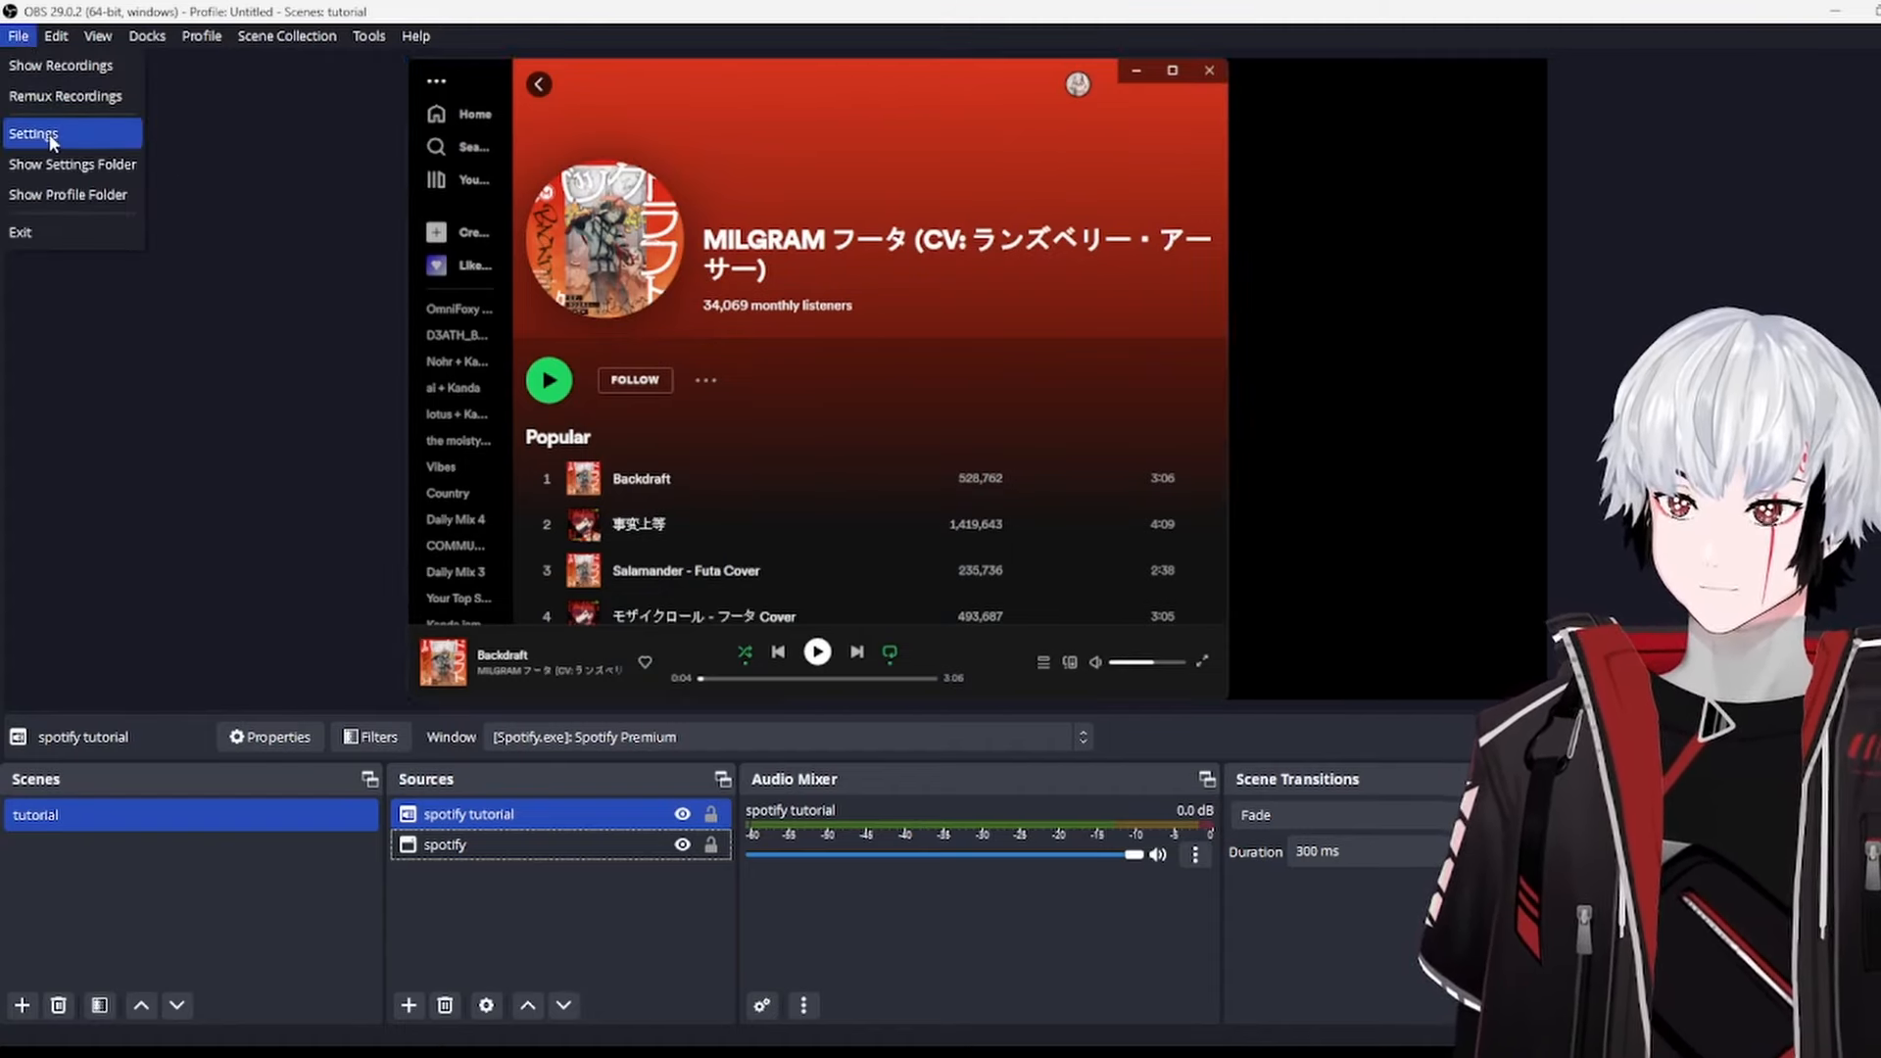
{"action": "left_click", "coordinate": [34, 133]}
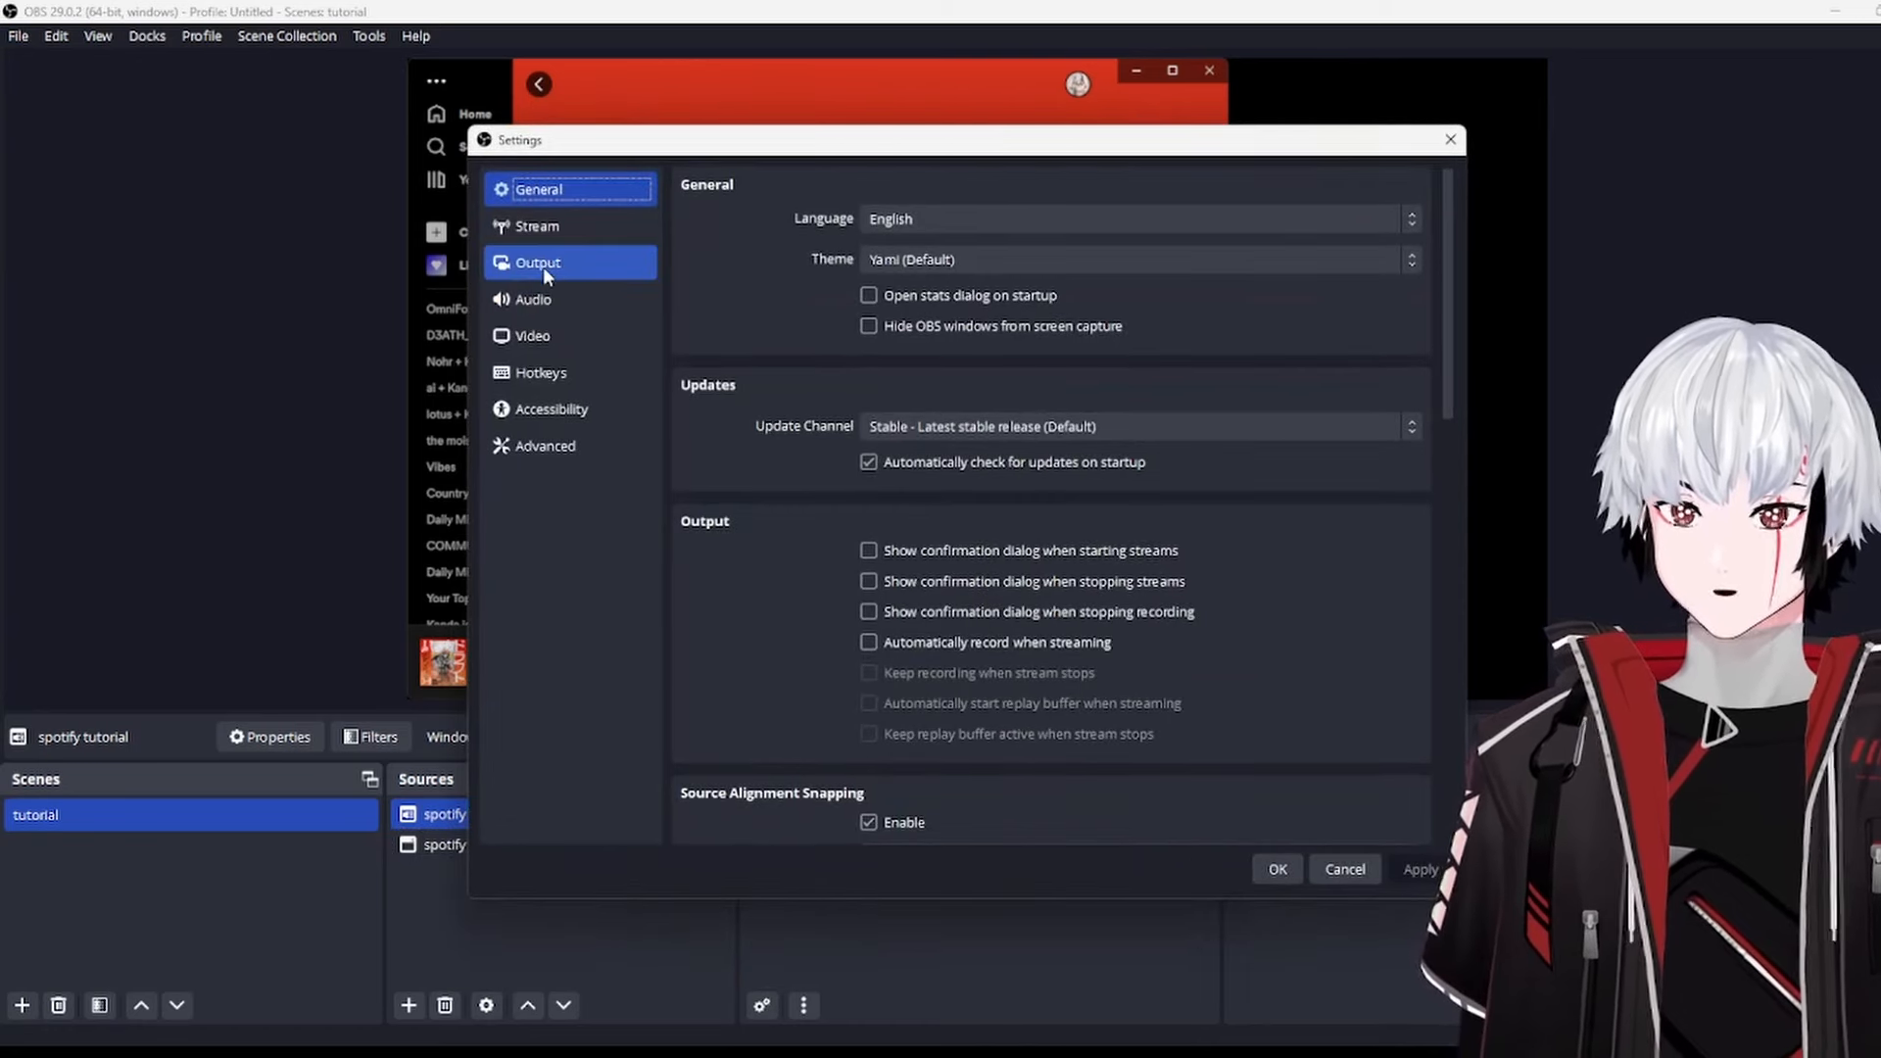
{"action": "left_click", "coordinate": [537, 261]}
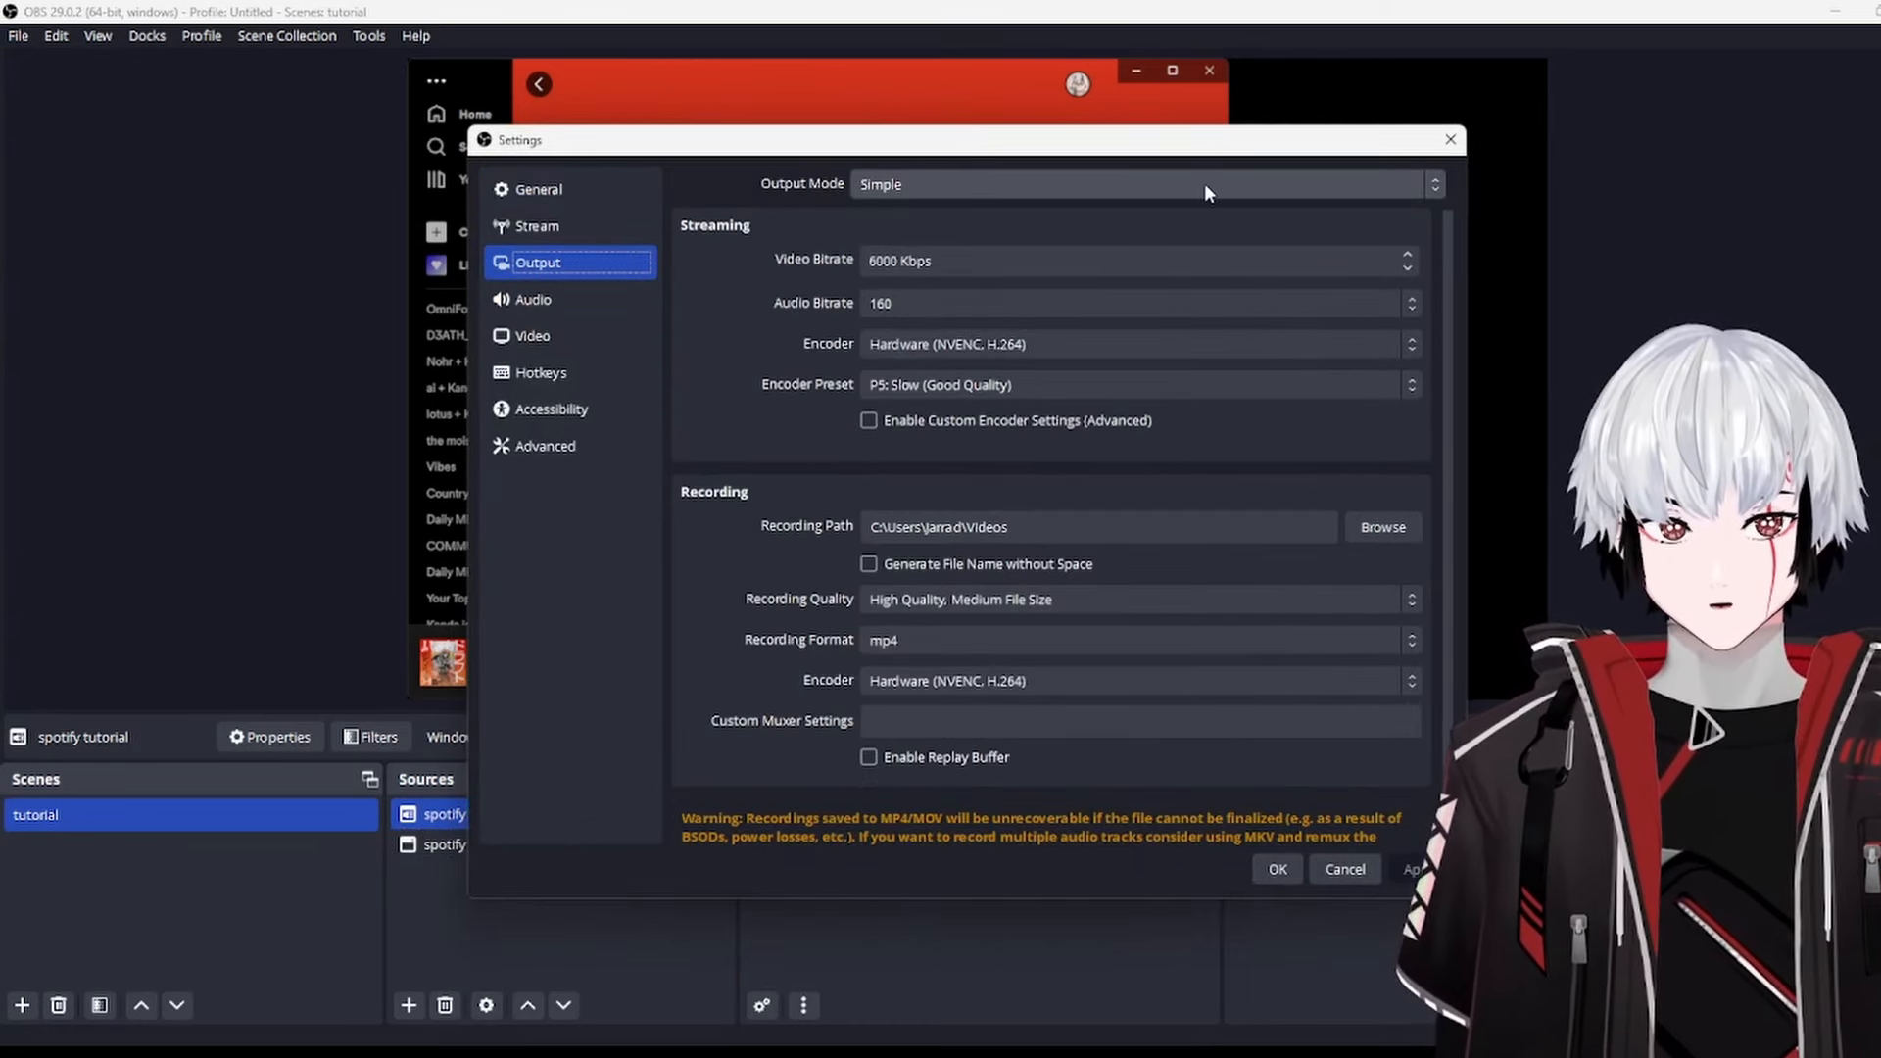
{"action": "left_click", "coordinate": [1140, 184]}
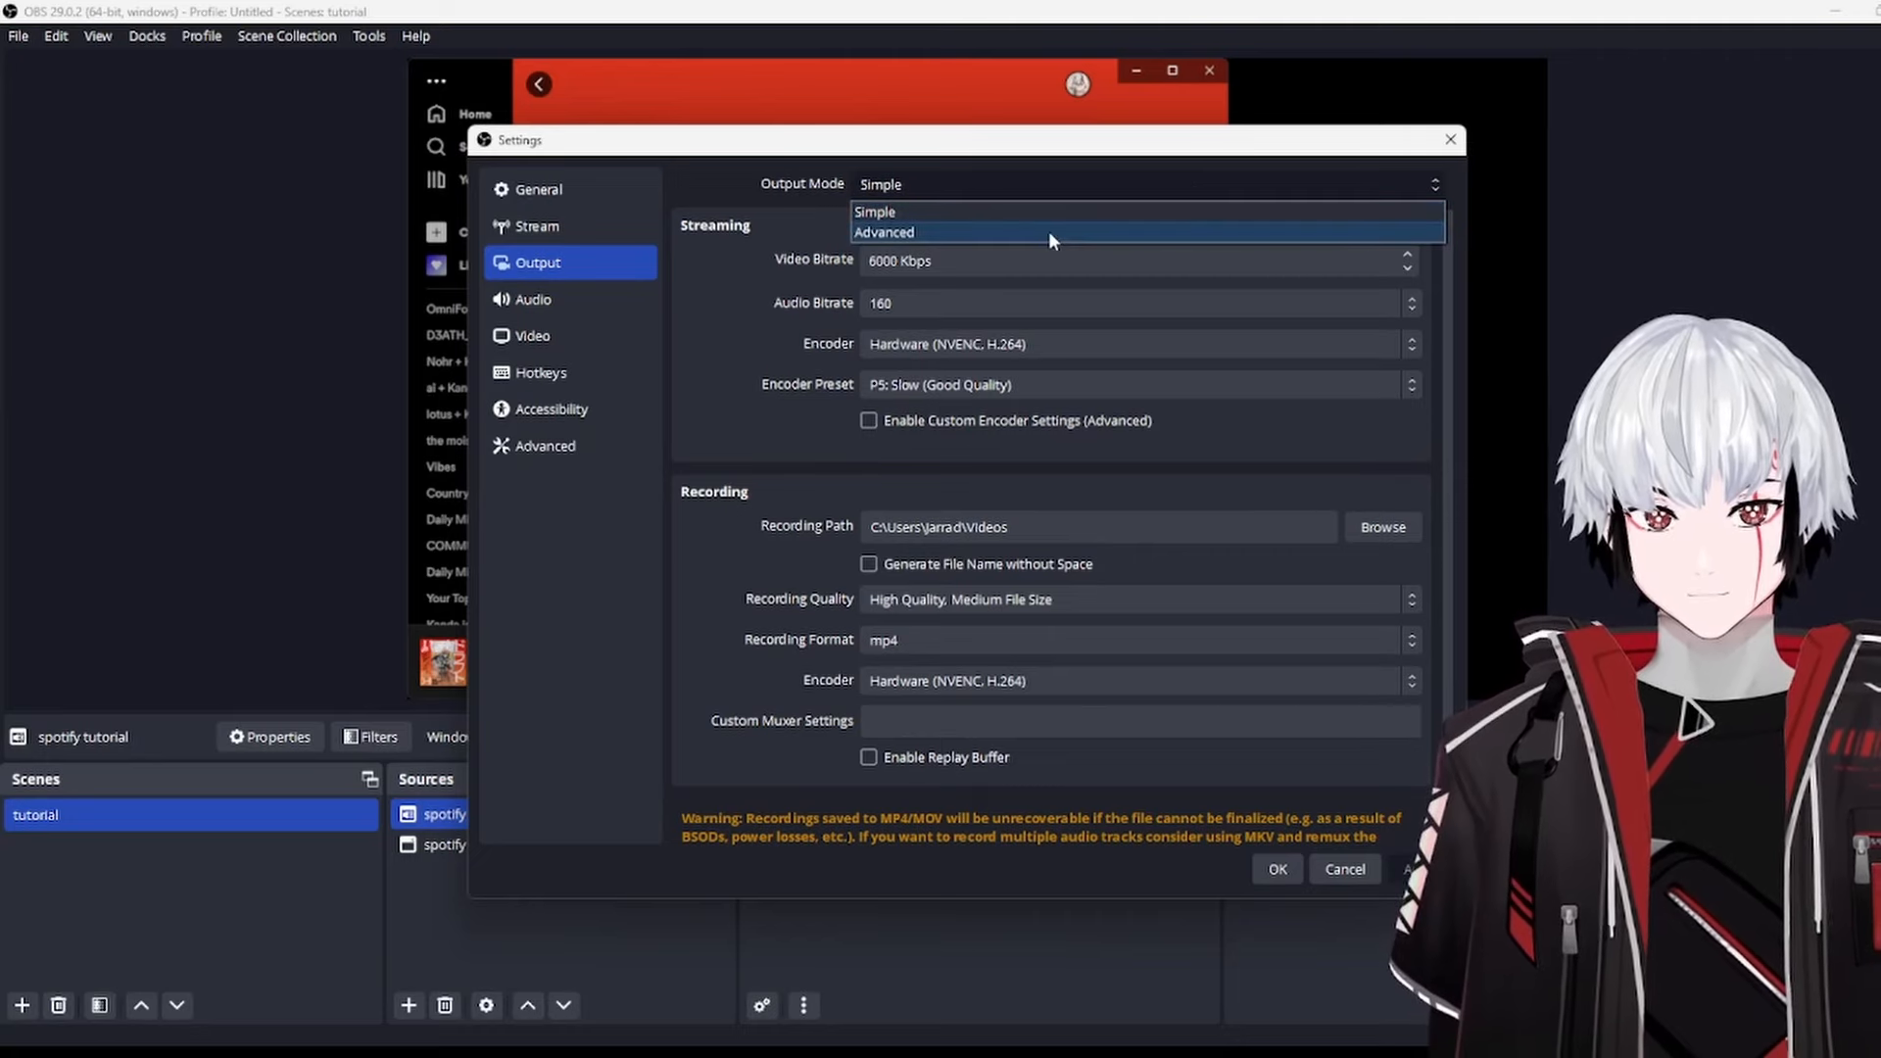
{"action": "left_click", "coordinate": [884, 231]}
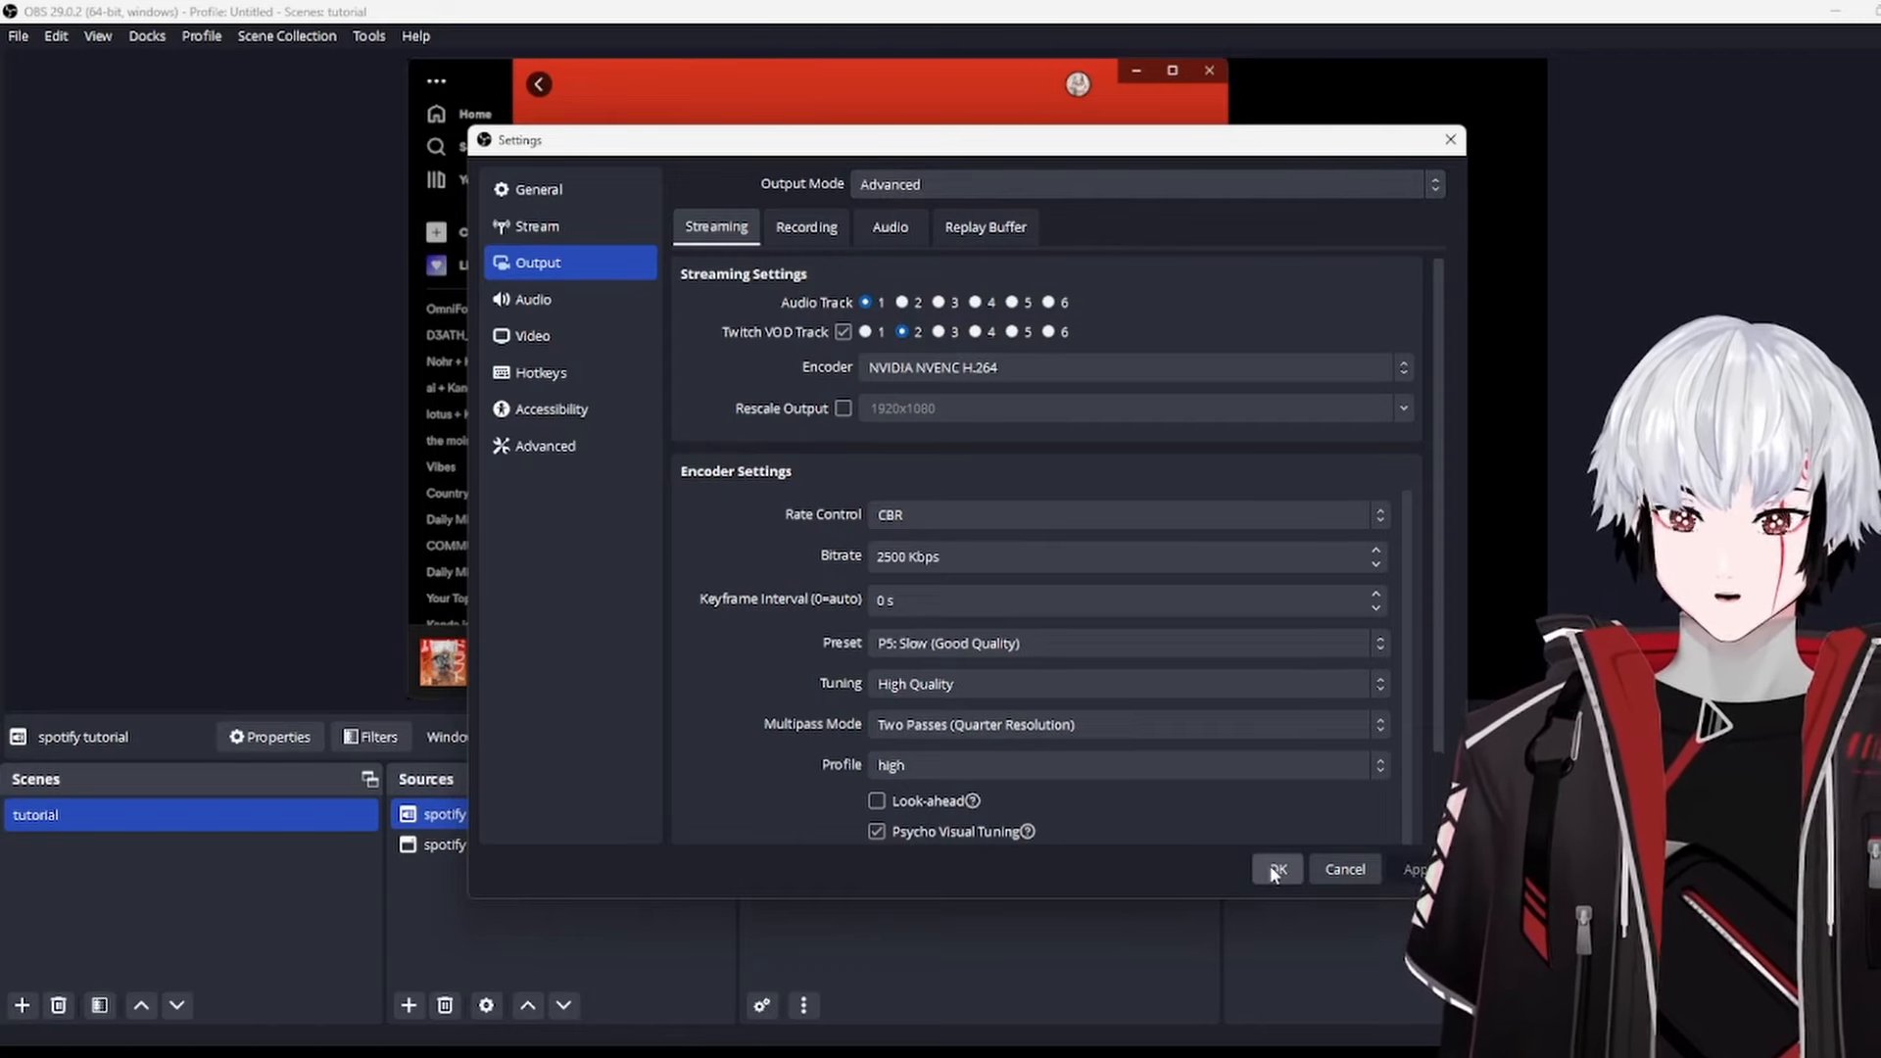
{"action": "left_click", "coordinate": [1275, 867]}
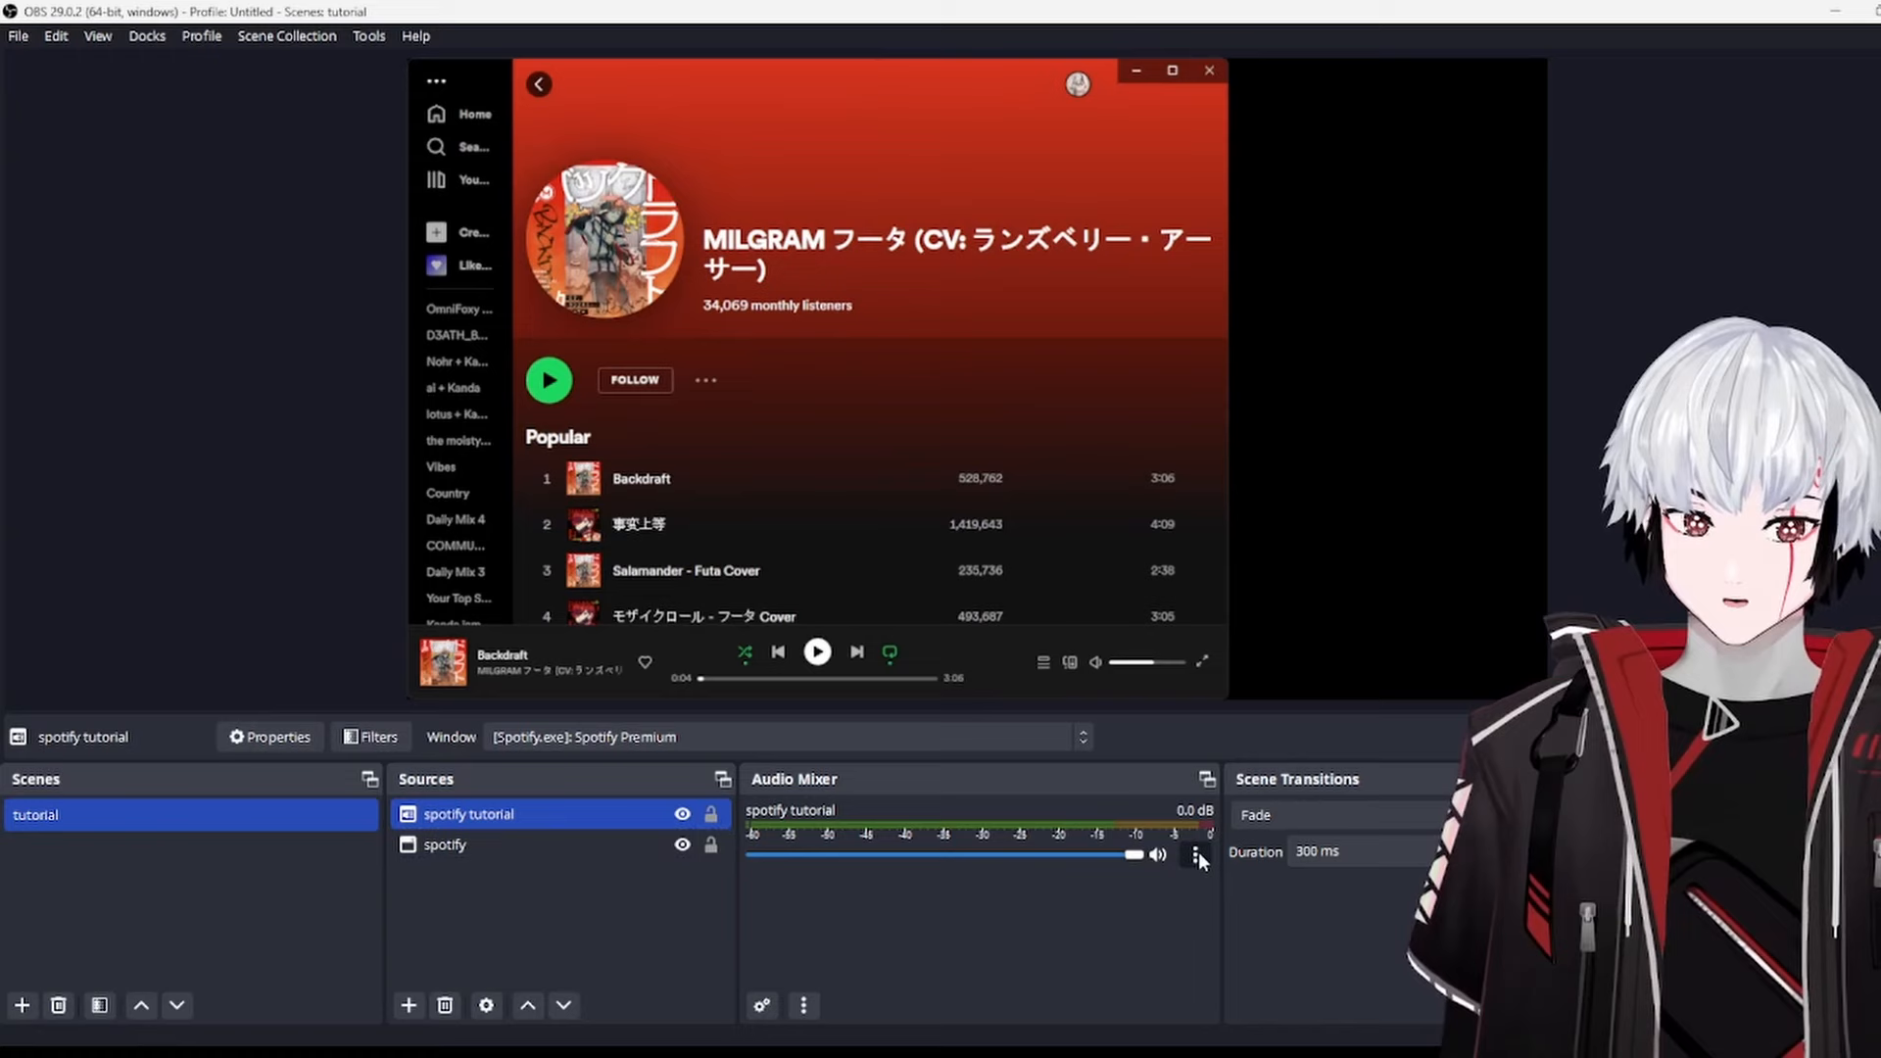
Step: In Advanced Audio Properties, keep spotify tutorial enabled on audio track 1
{"action": "left_click", "coordinate": [1195, 856]}
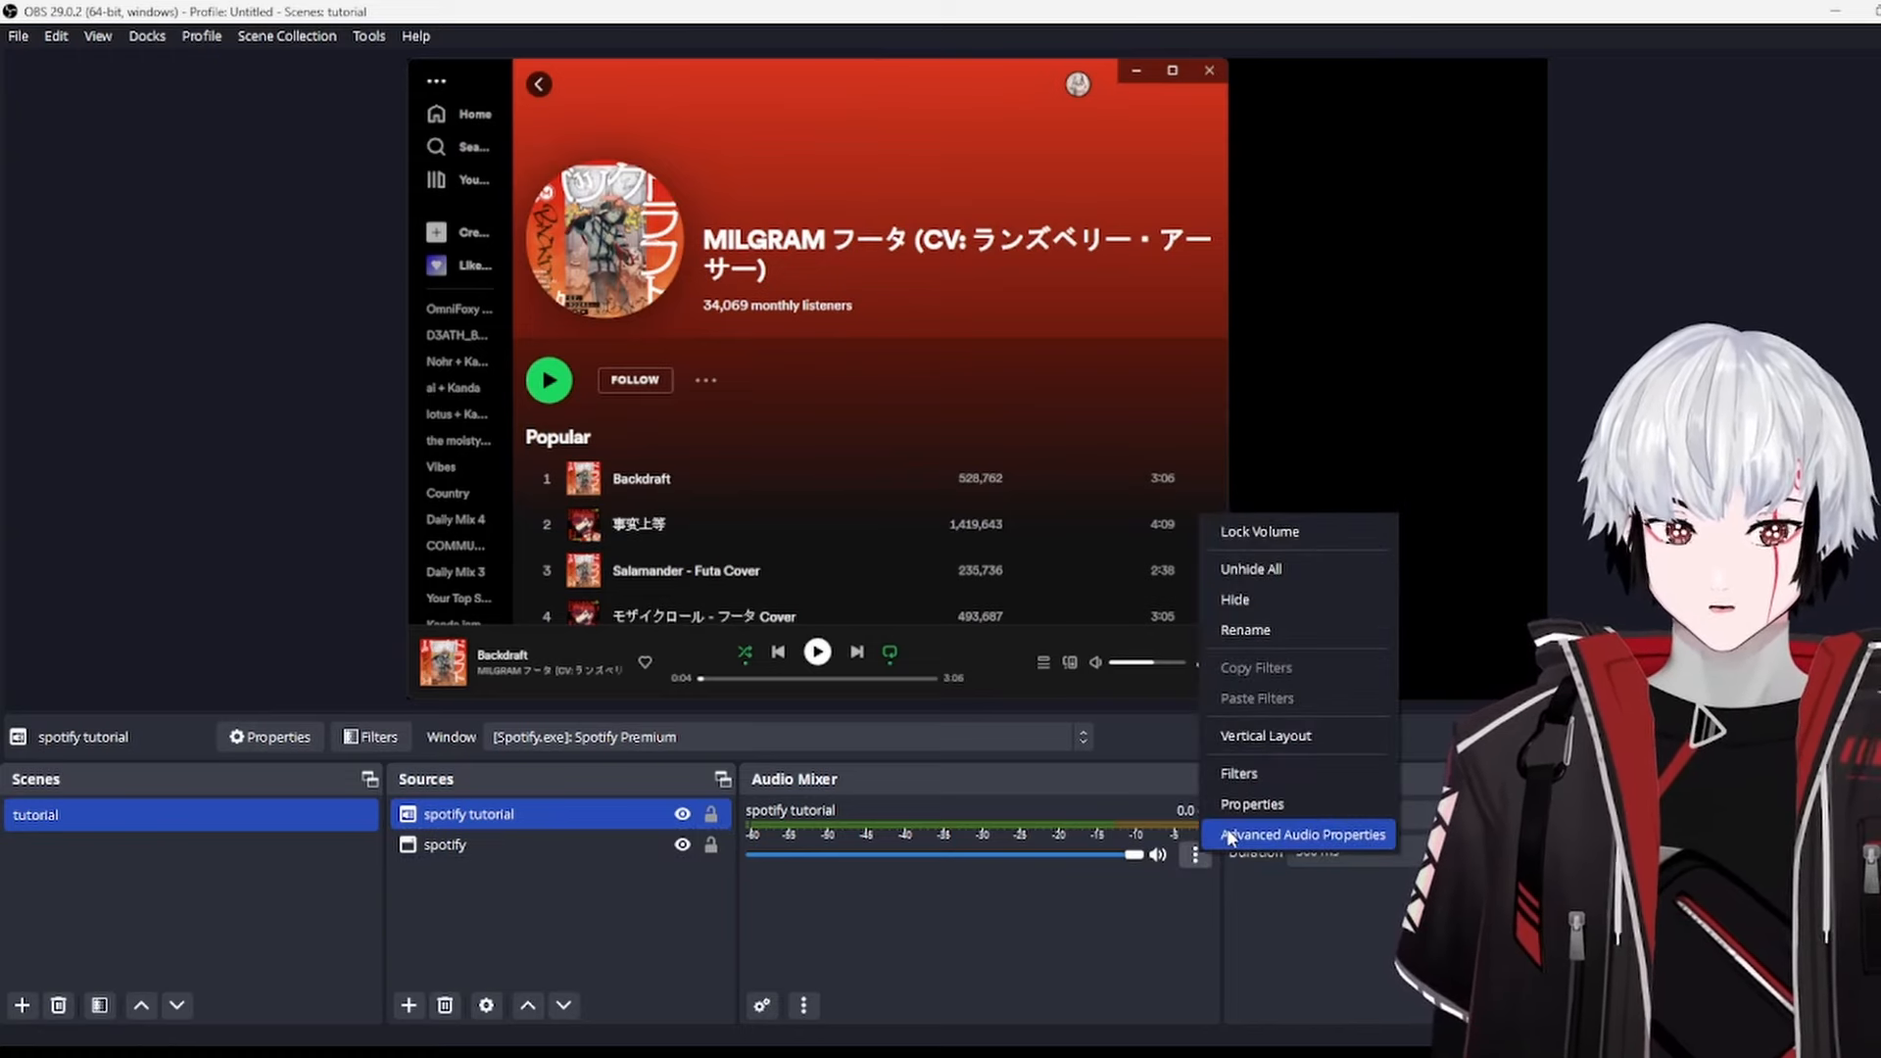
{"action": "left_click", "coordinate": [1299, 835]}
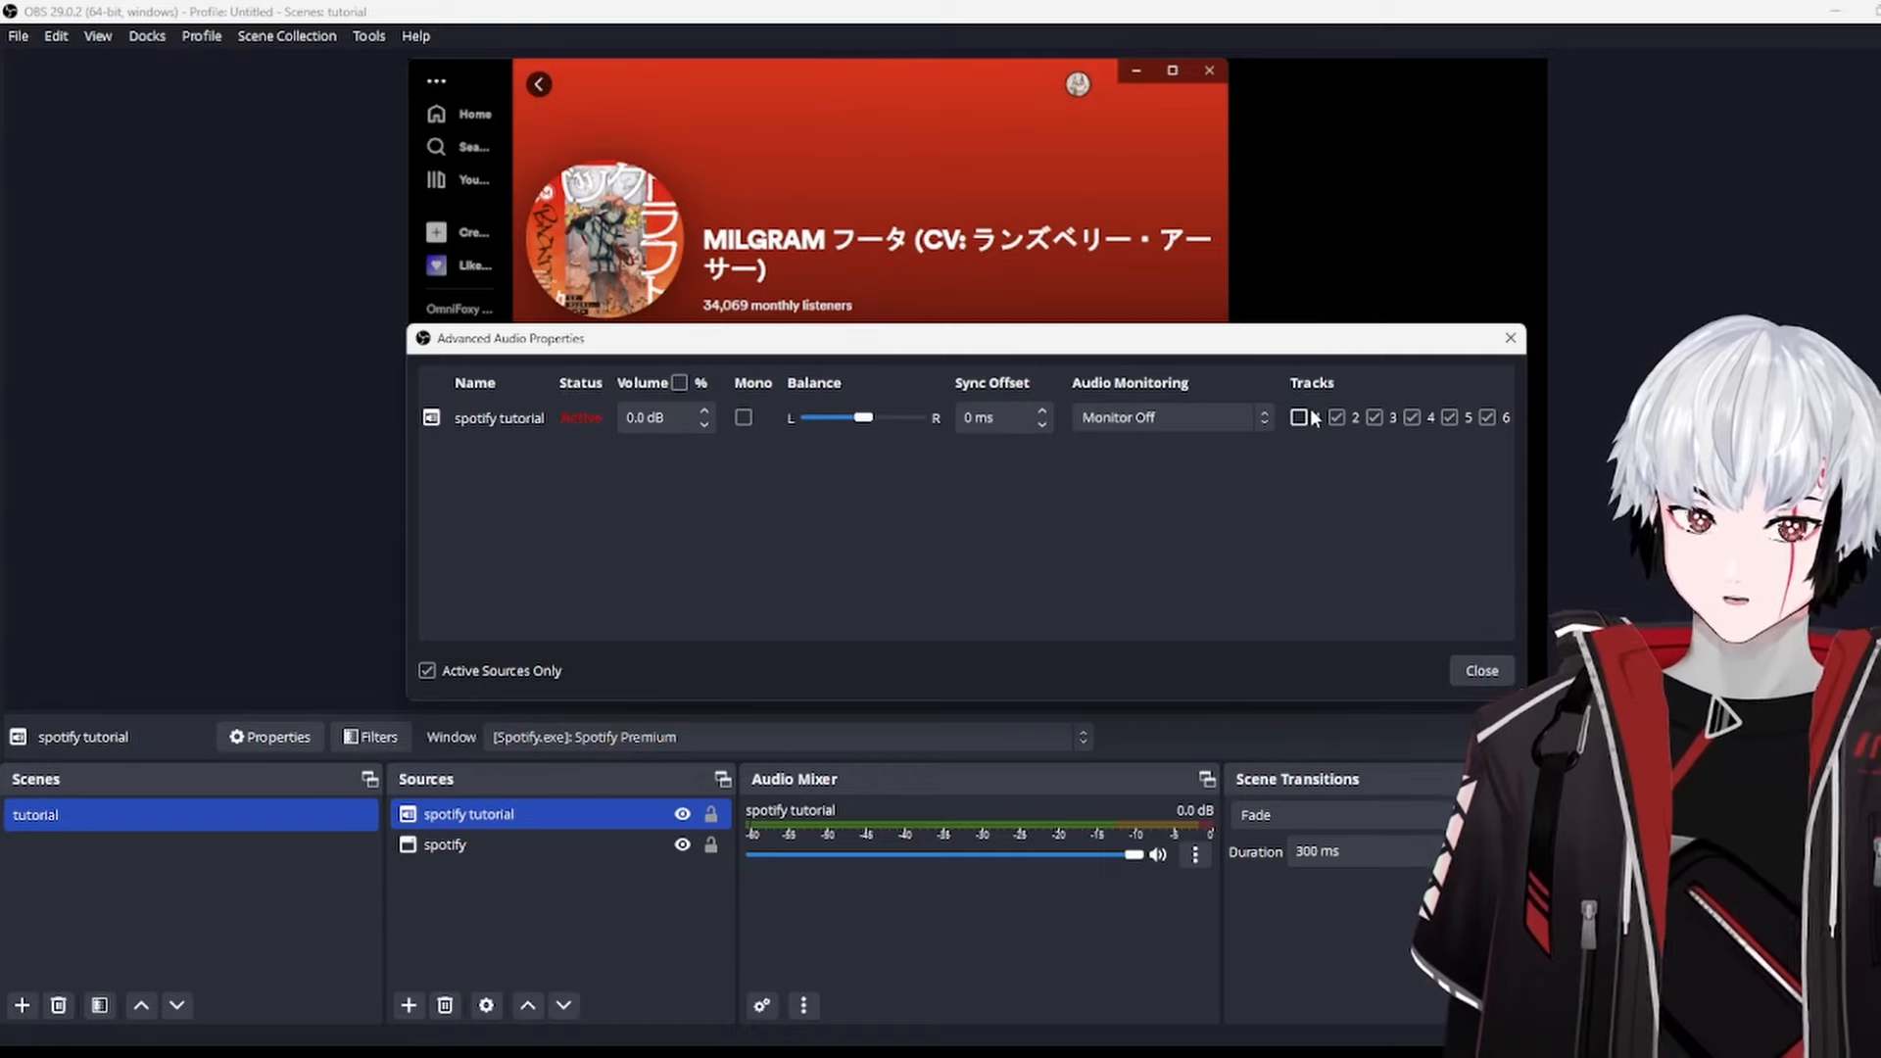
{"action": "left_click", "coordinate": [1297, 415]}
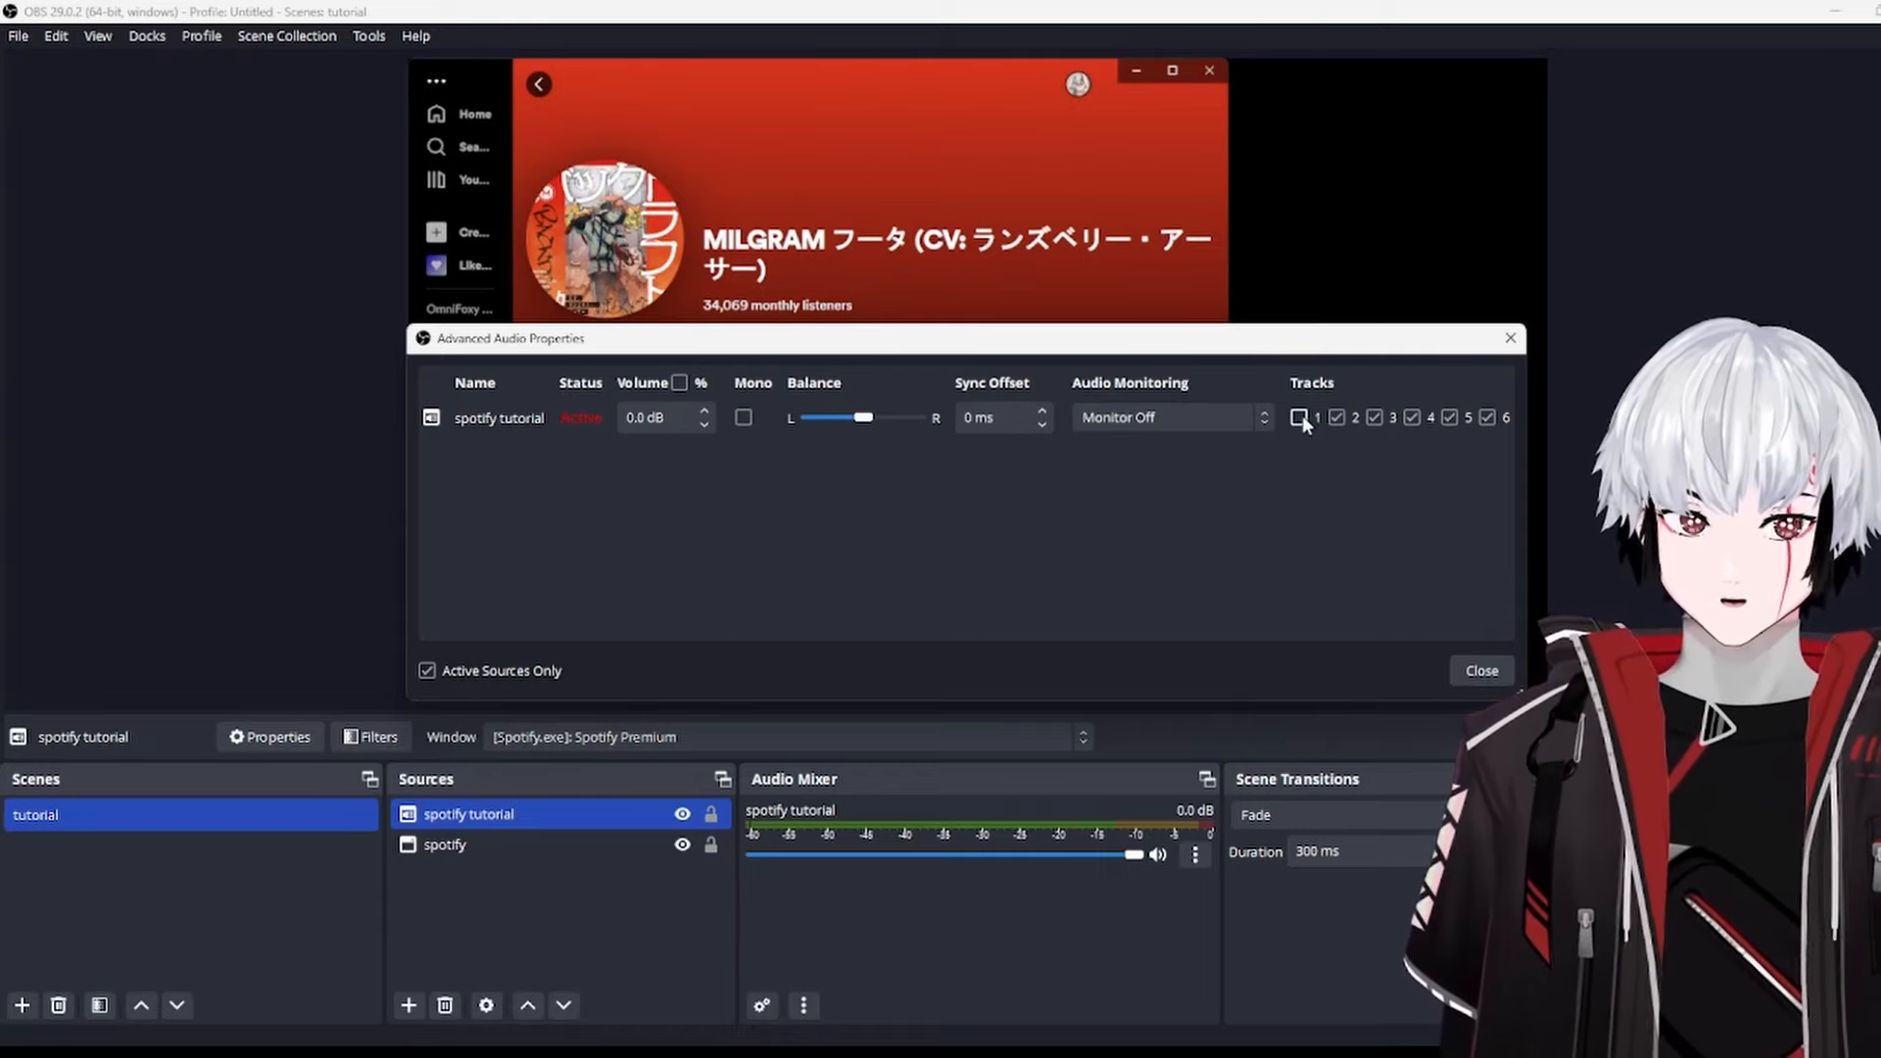
{"action": "left_click", "coordinate": [1297, 417]}
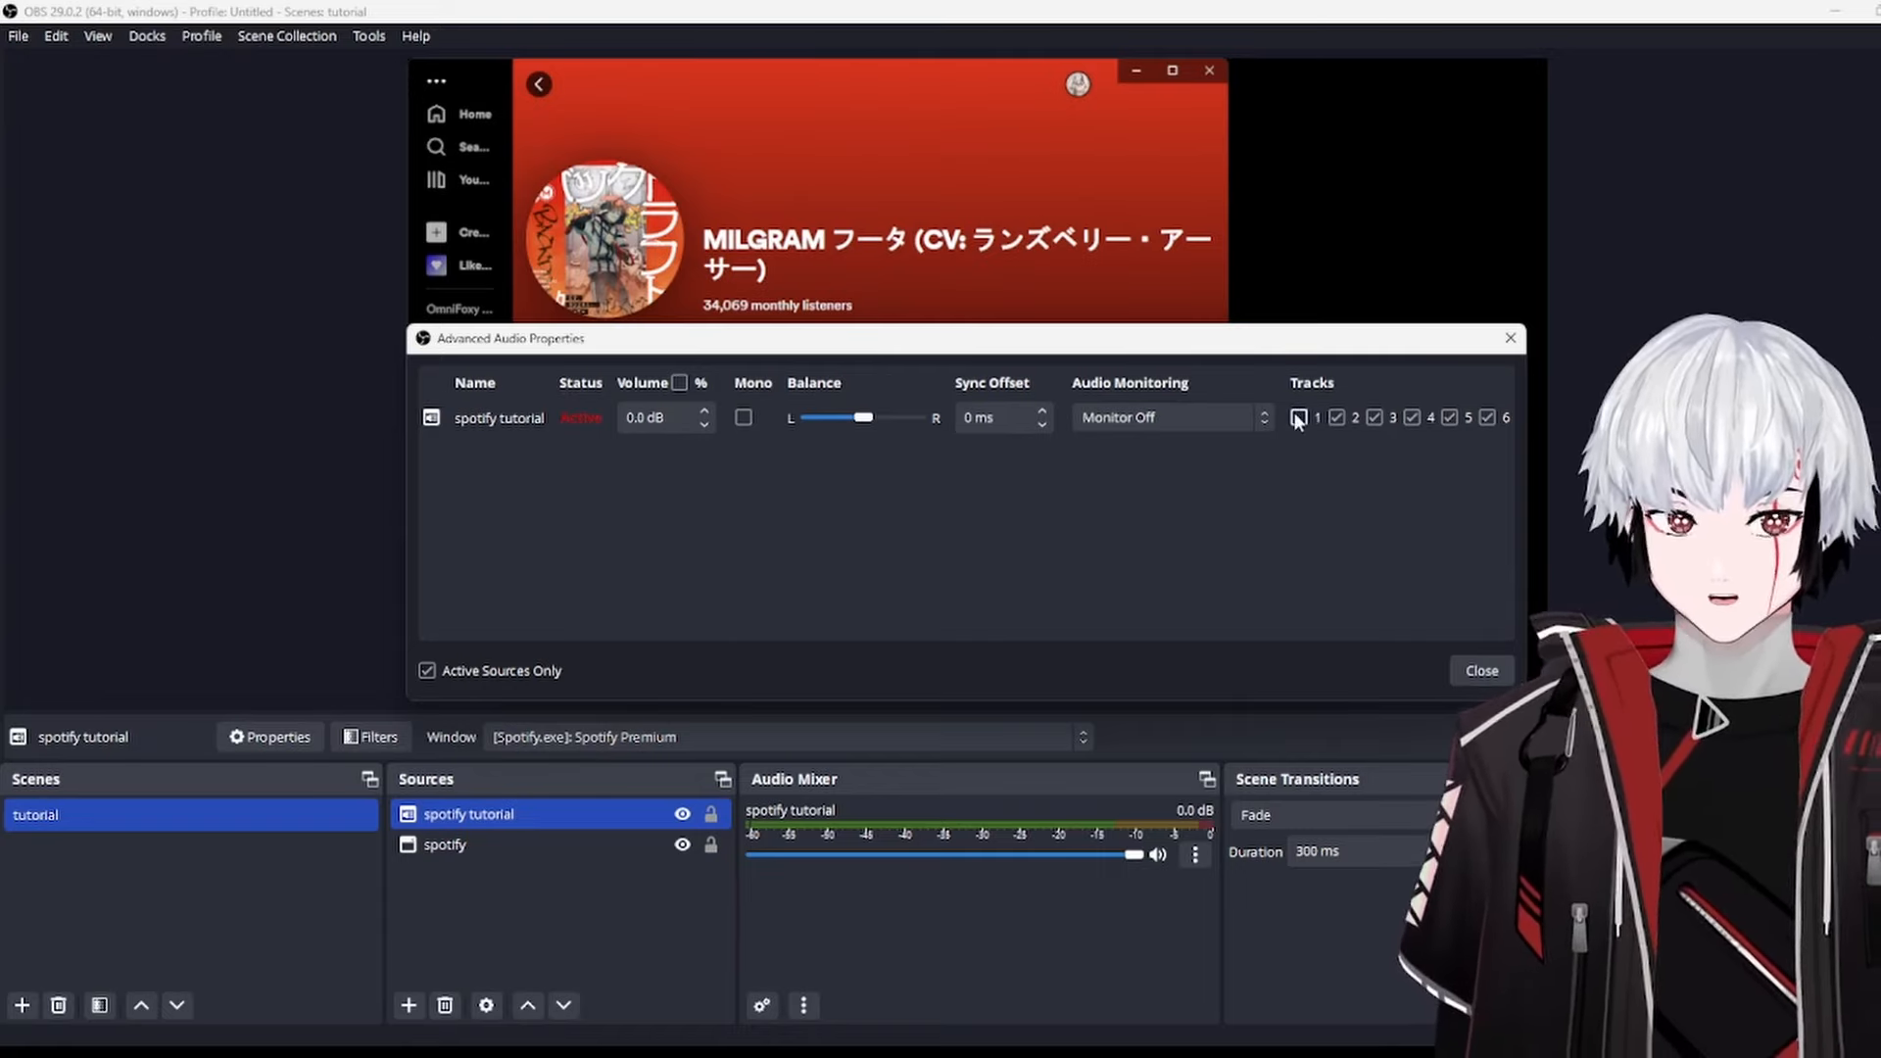
{"action": "left_click", "coordinate": [1297, 415]}
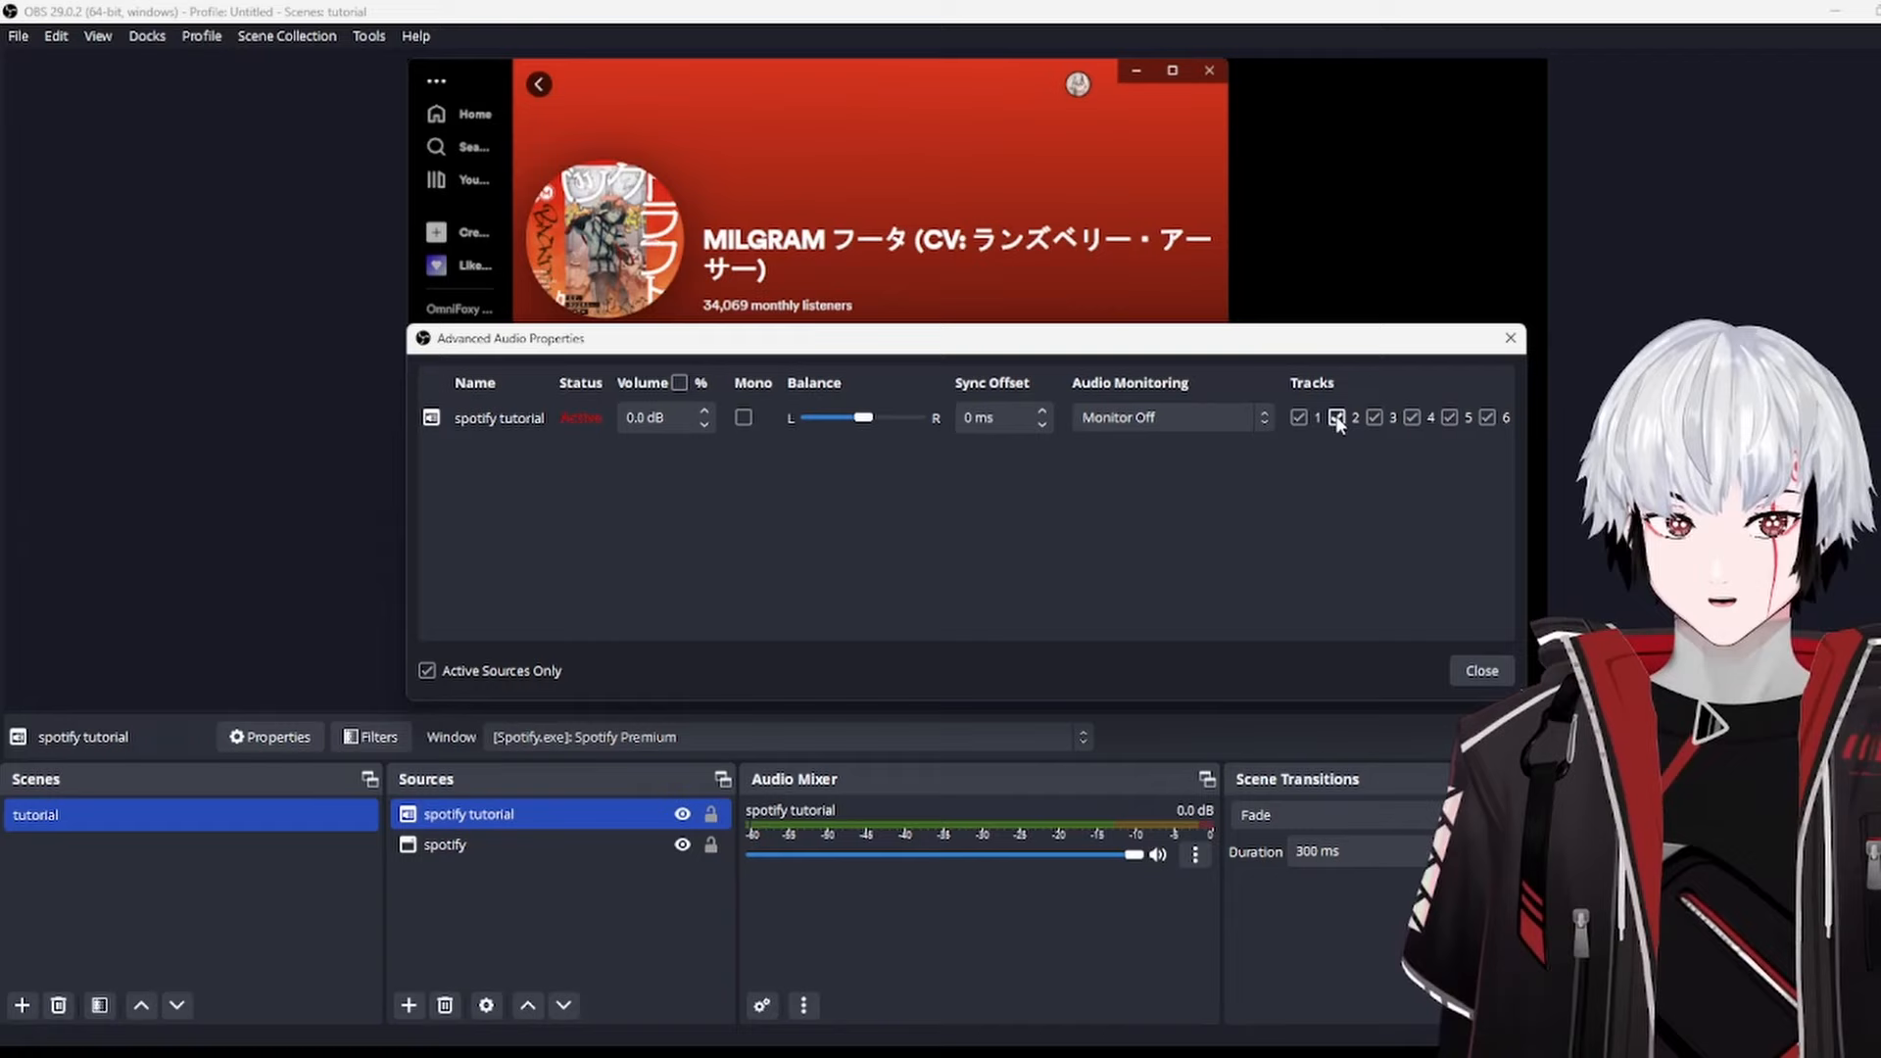
Step: Uncheck audio track 2 for spotify tutorial and close the properties
{"action": "left_click", "coordinate": [1336, 417]}
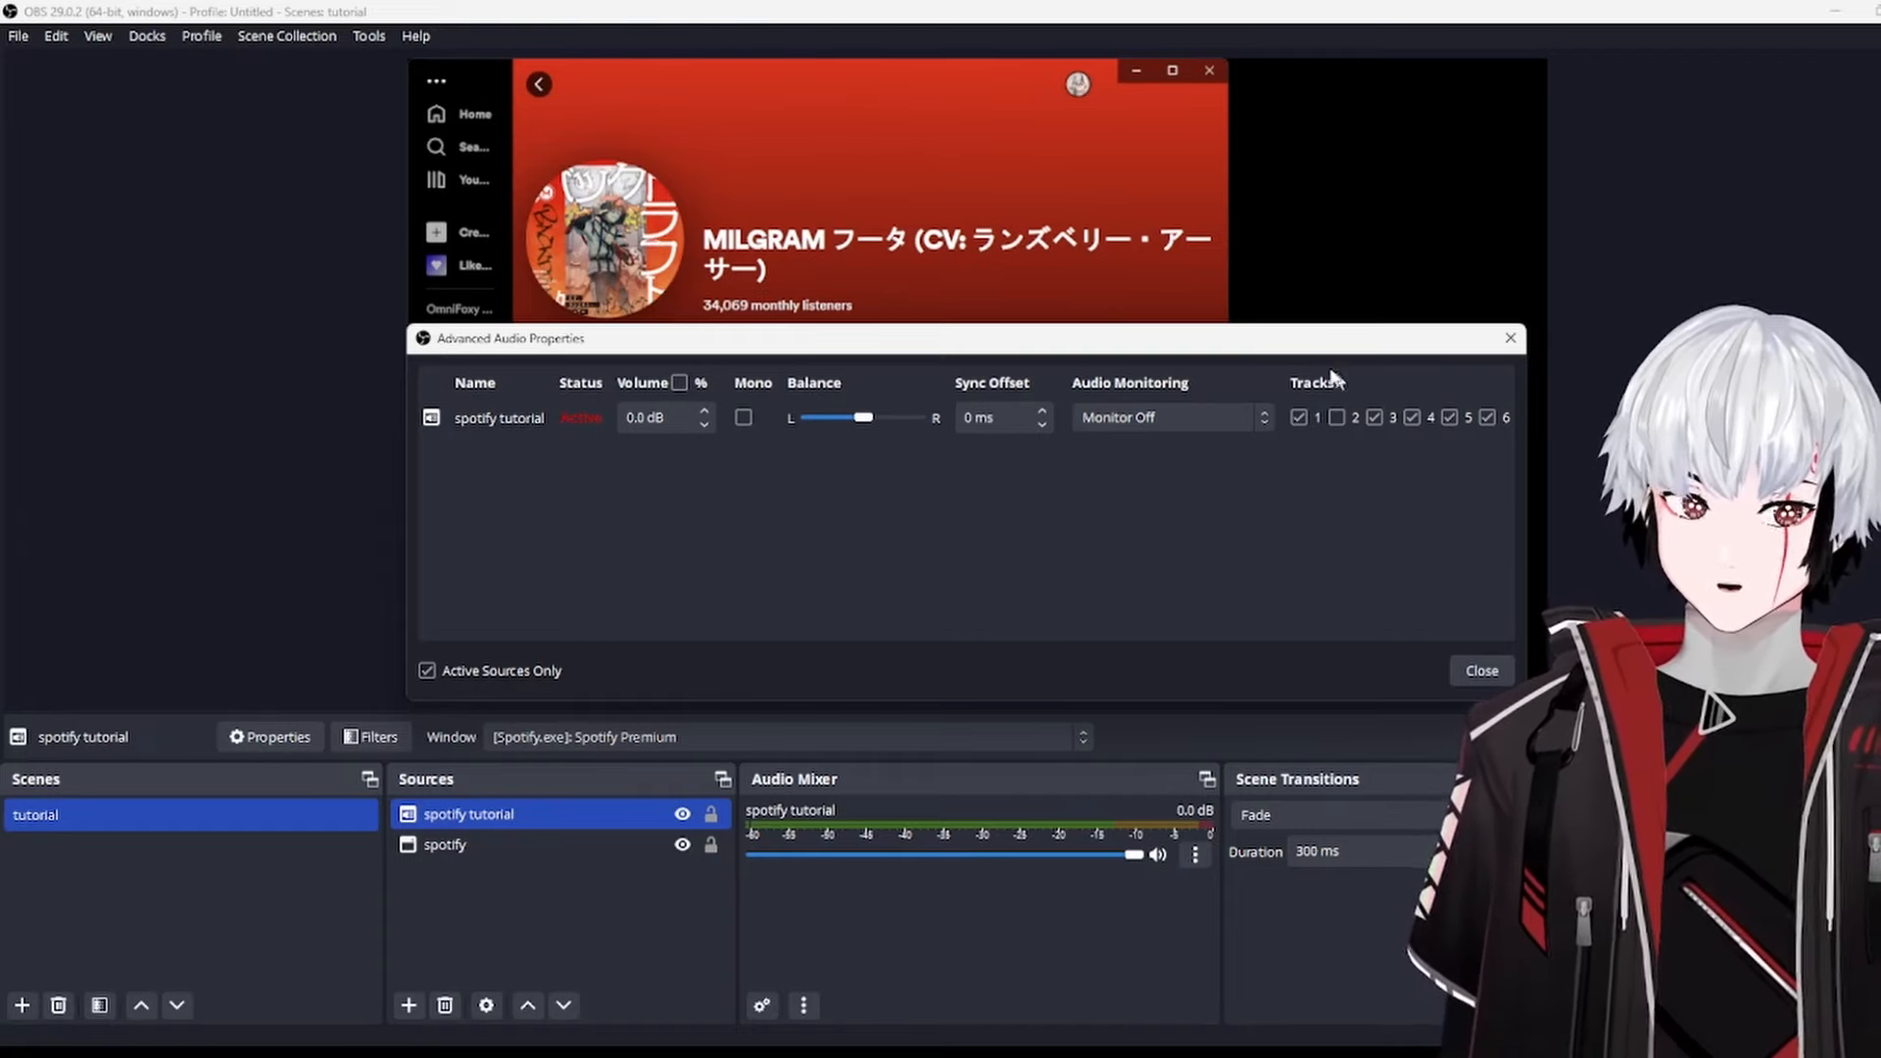
{"action": "mouse_move", "coordinate": [1024, 657]}
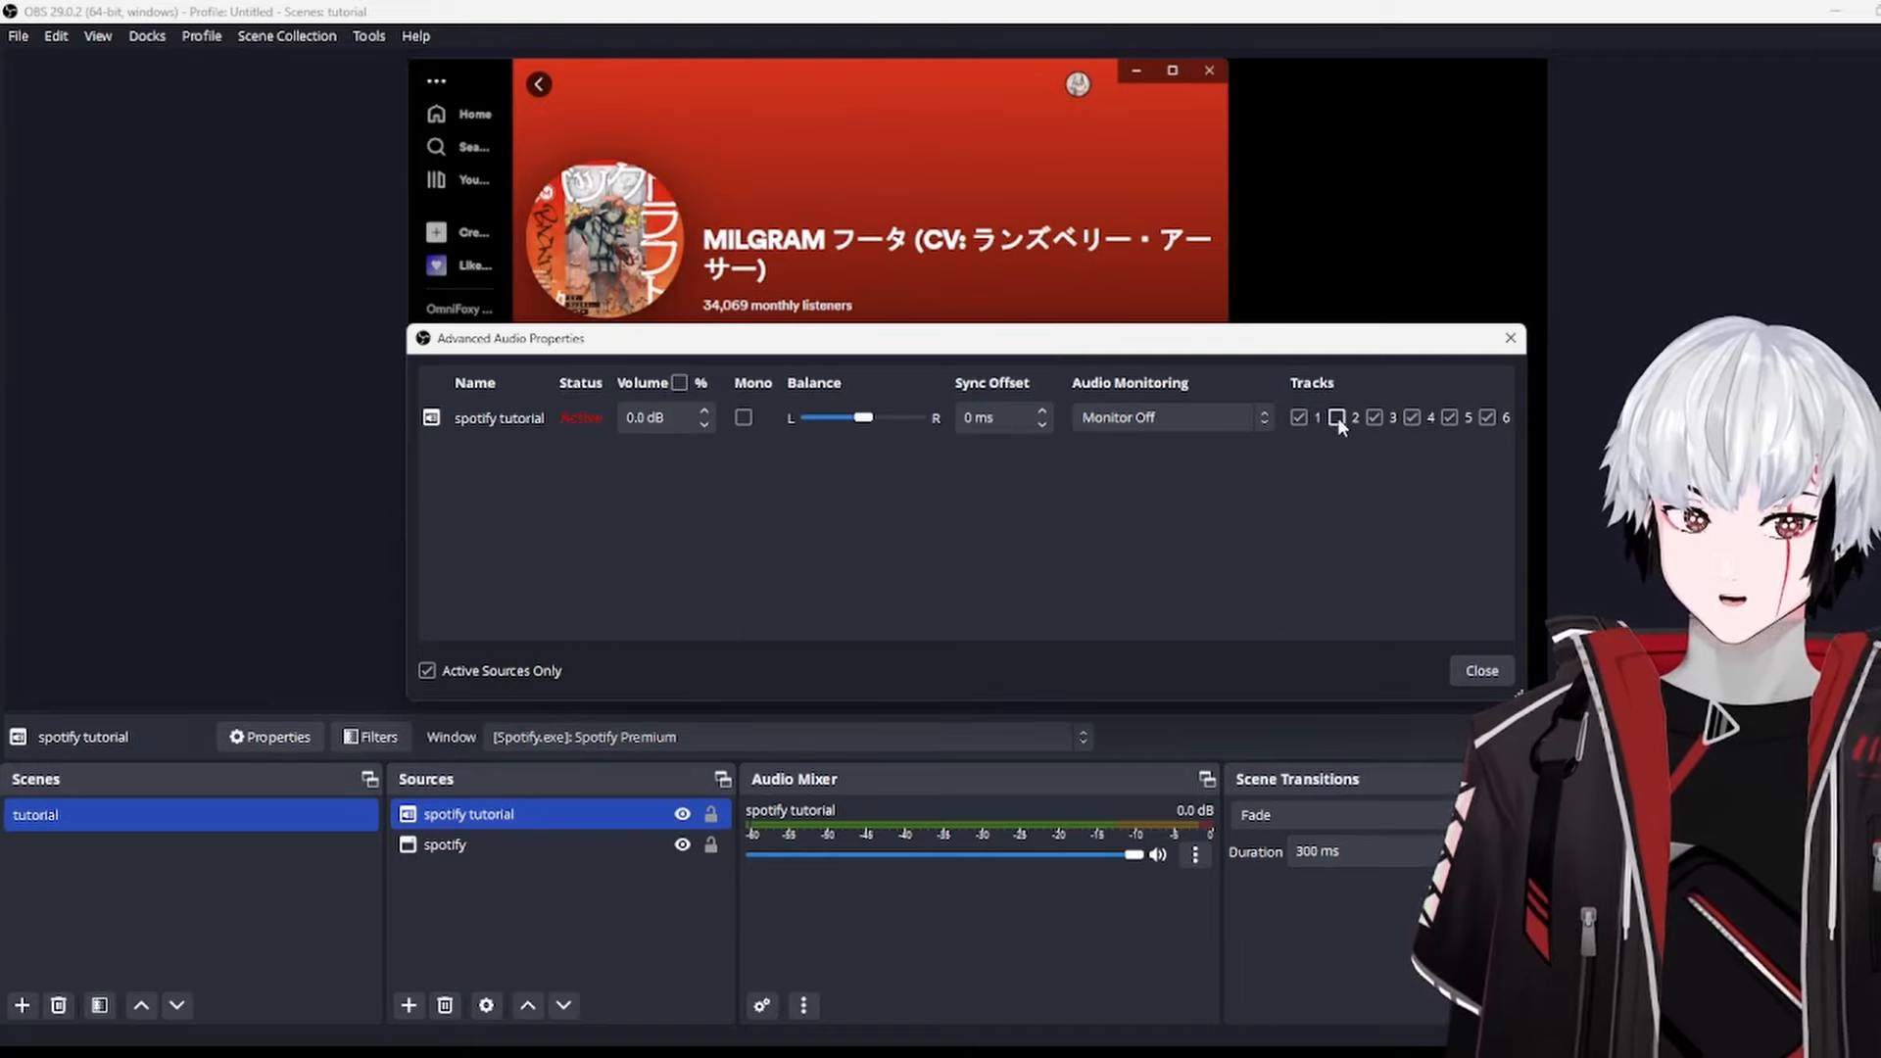
{"action": "left_click", "coordinate": [1336, 417]}
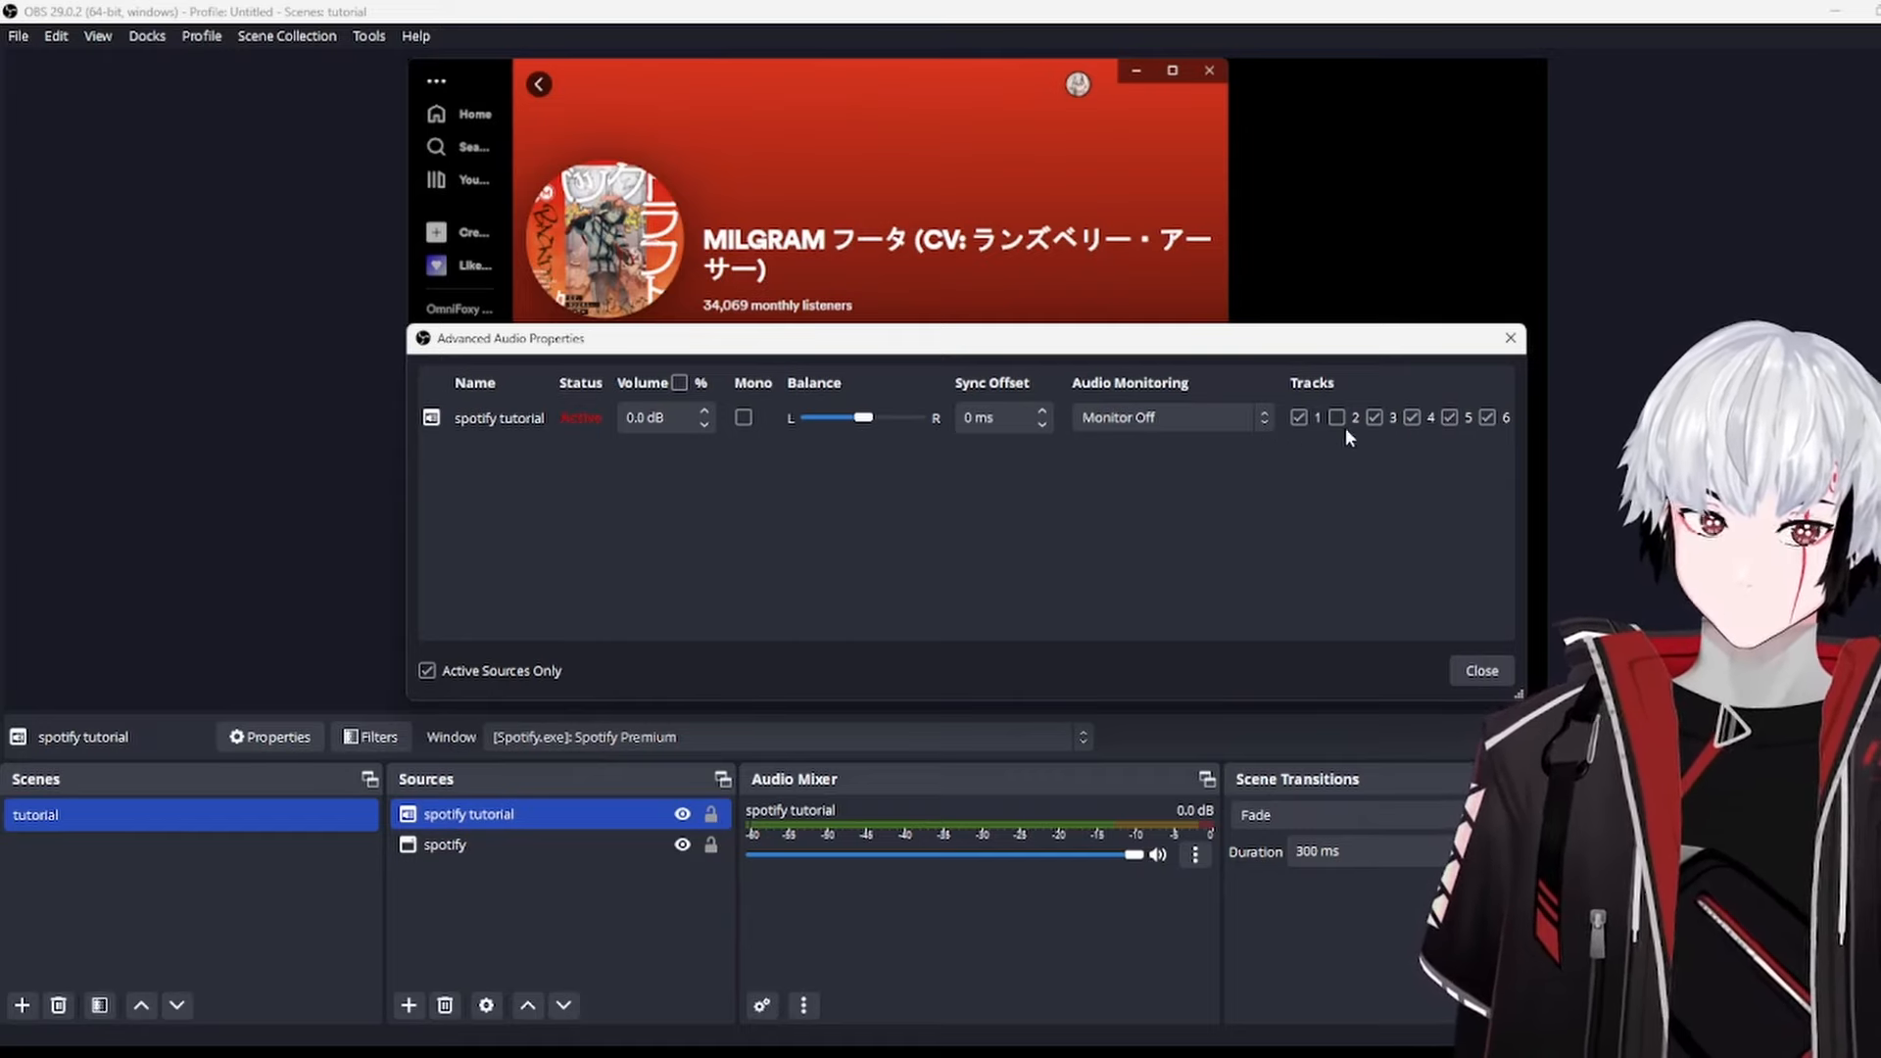
{"action": "left_click", "coordinate": [1336, 417]}
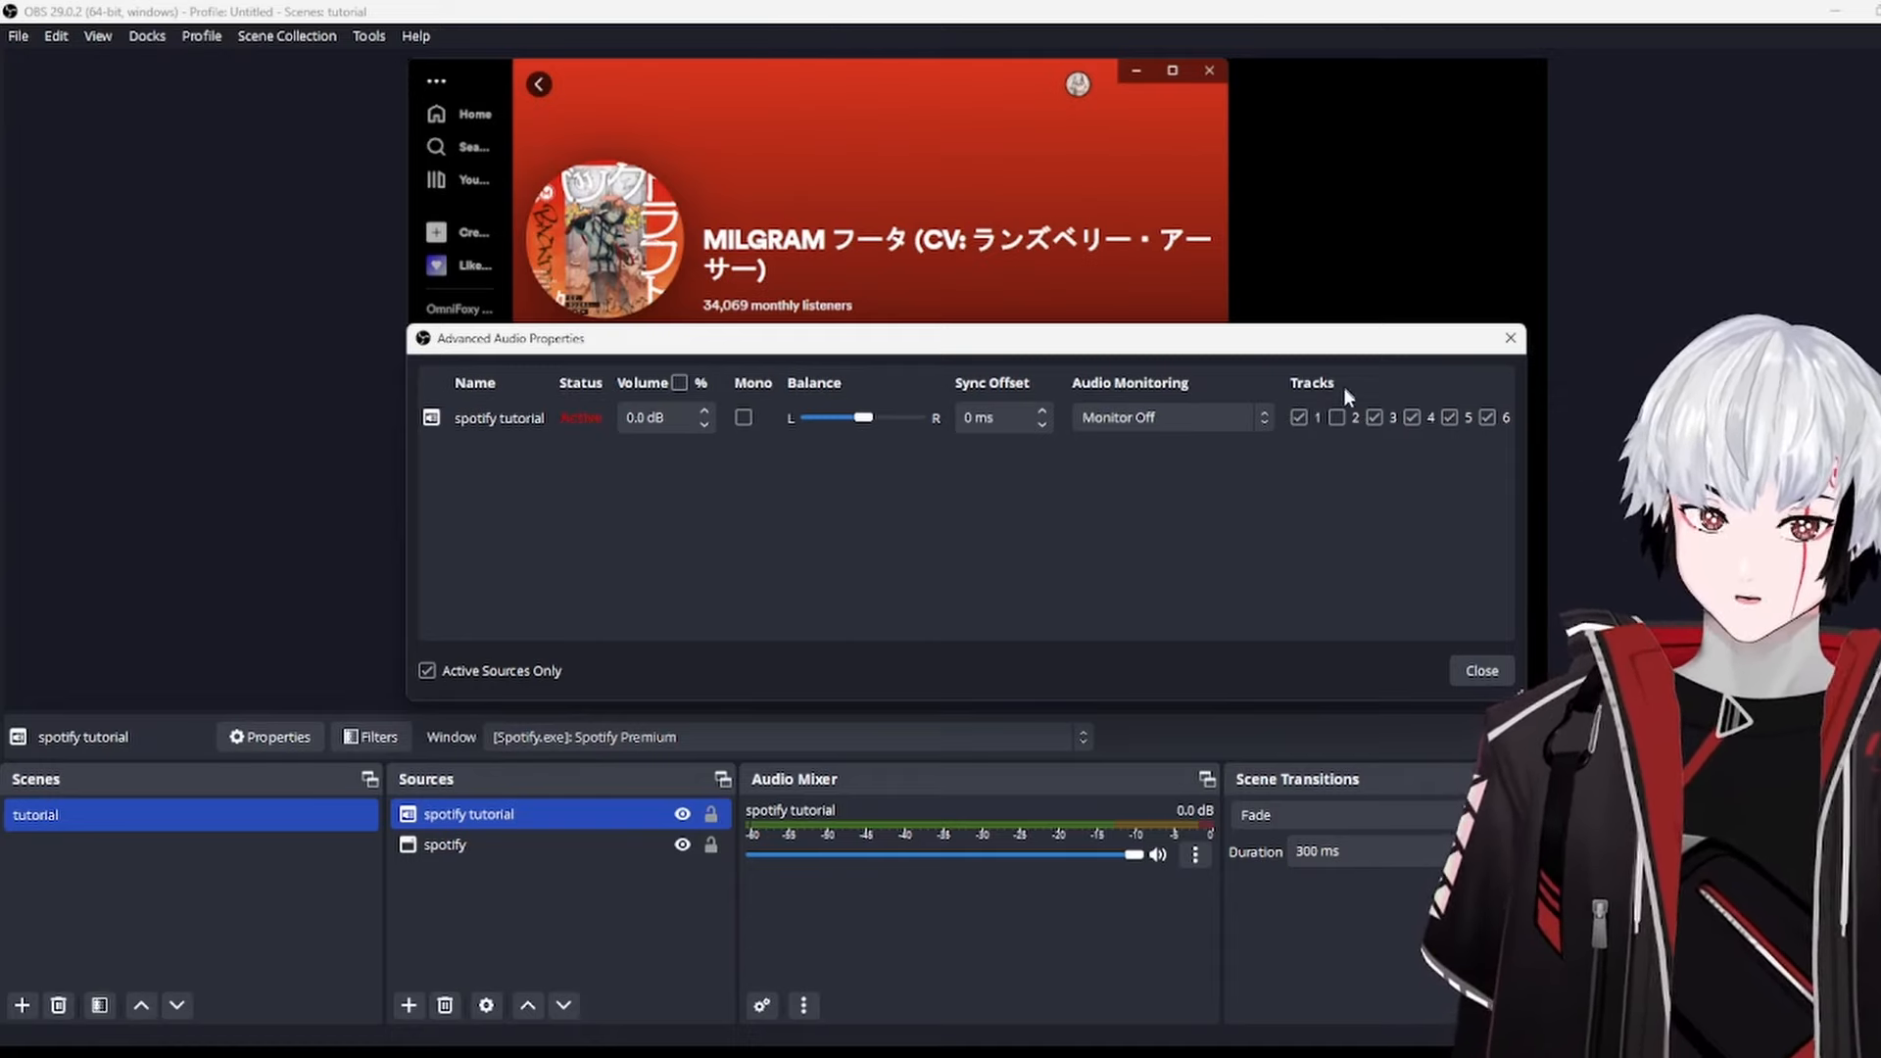
{"action": "left_click", "coordinate": [1481, 670]}
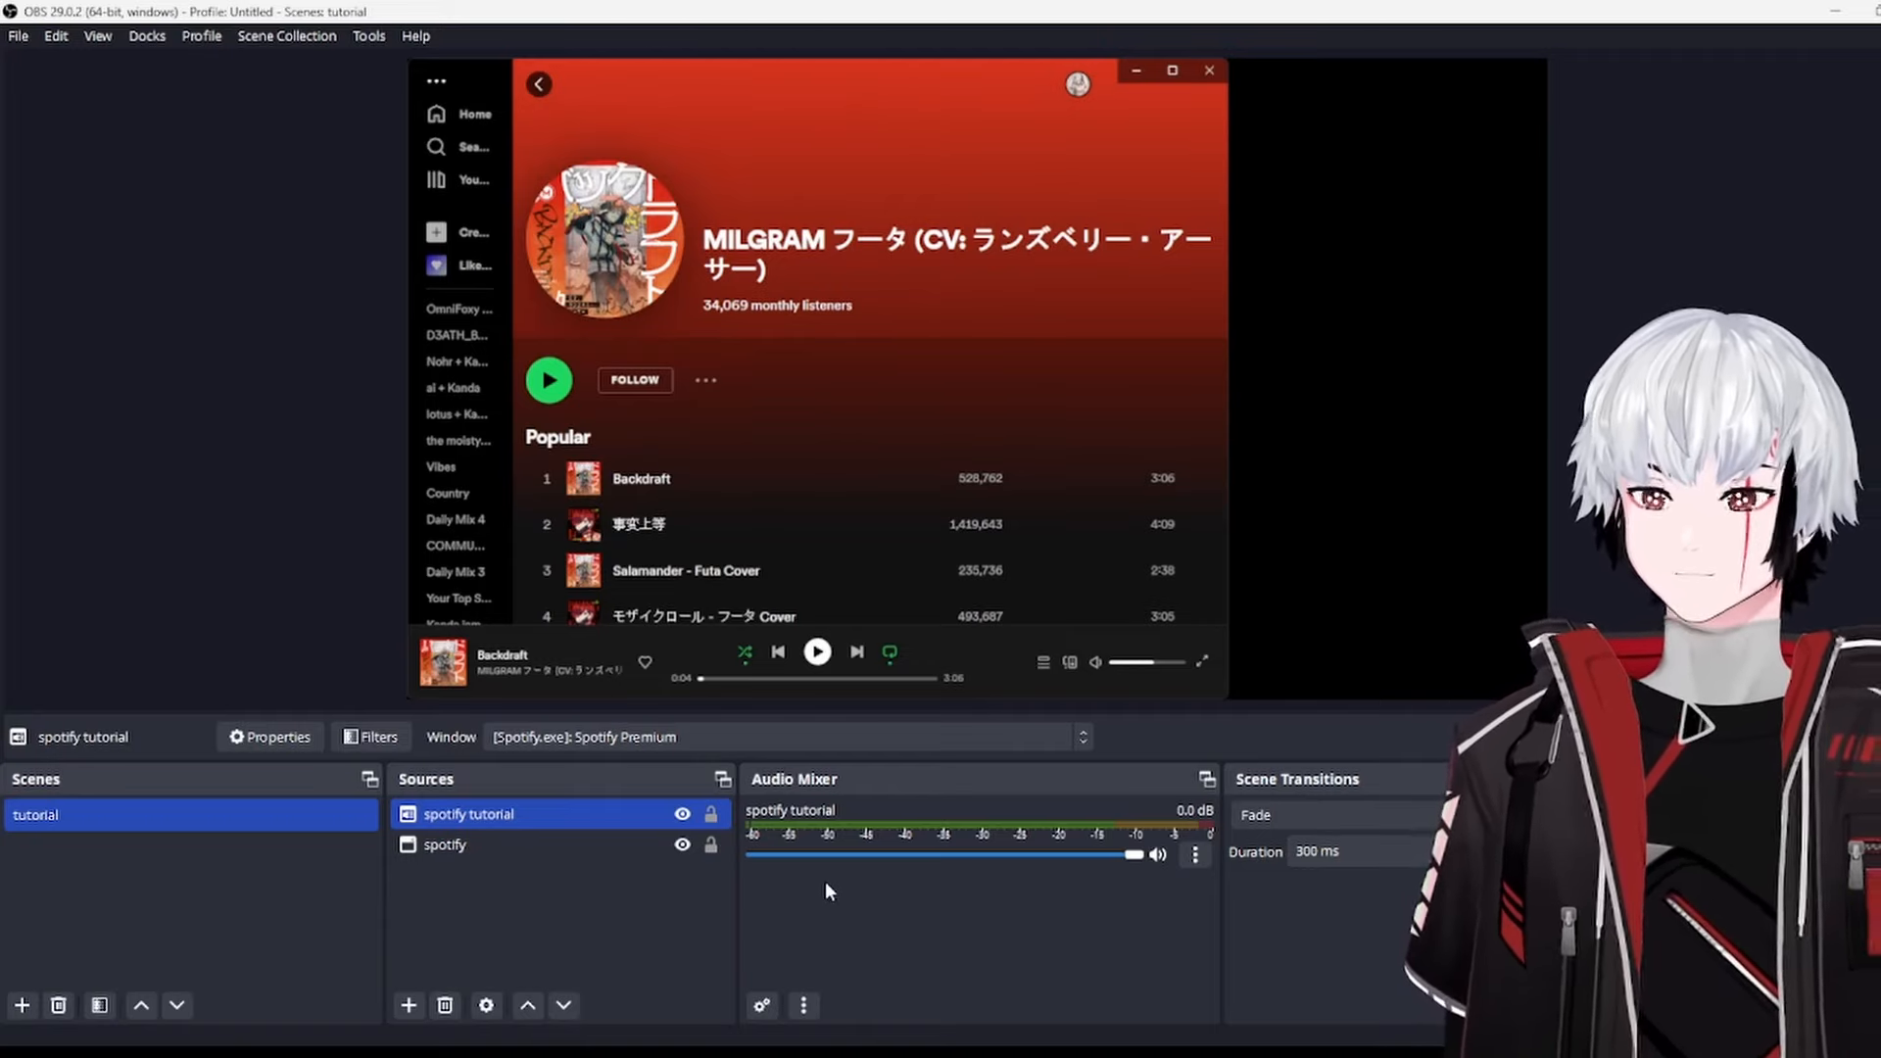
Step: Select the spotify window capture and crop it to the Backdraft now-playing bar
{"action": "left_click", "coordinate": [445, 845]}
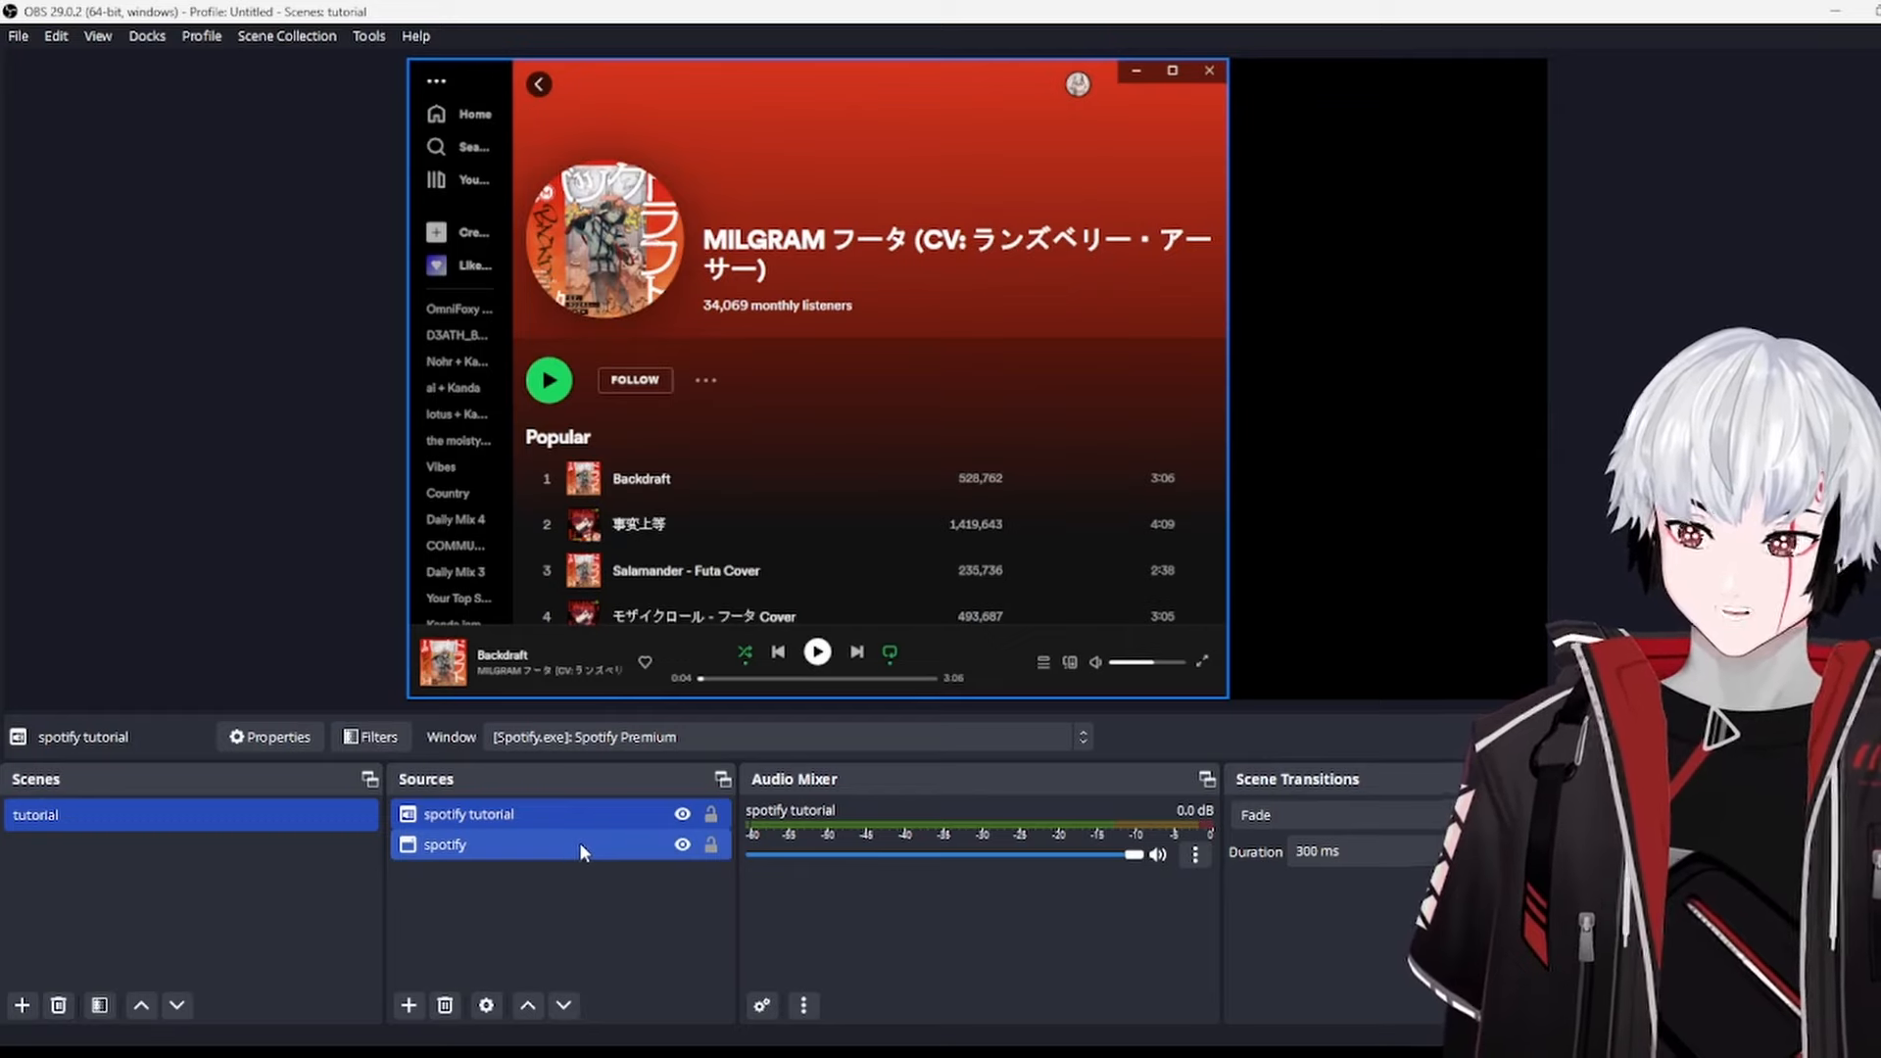
{"action": "mouse_move", "coordinate": [513, 856]}
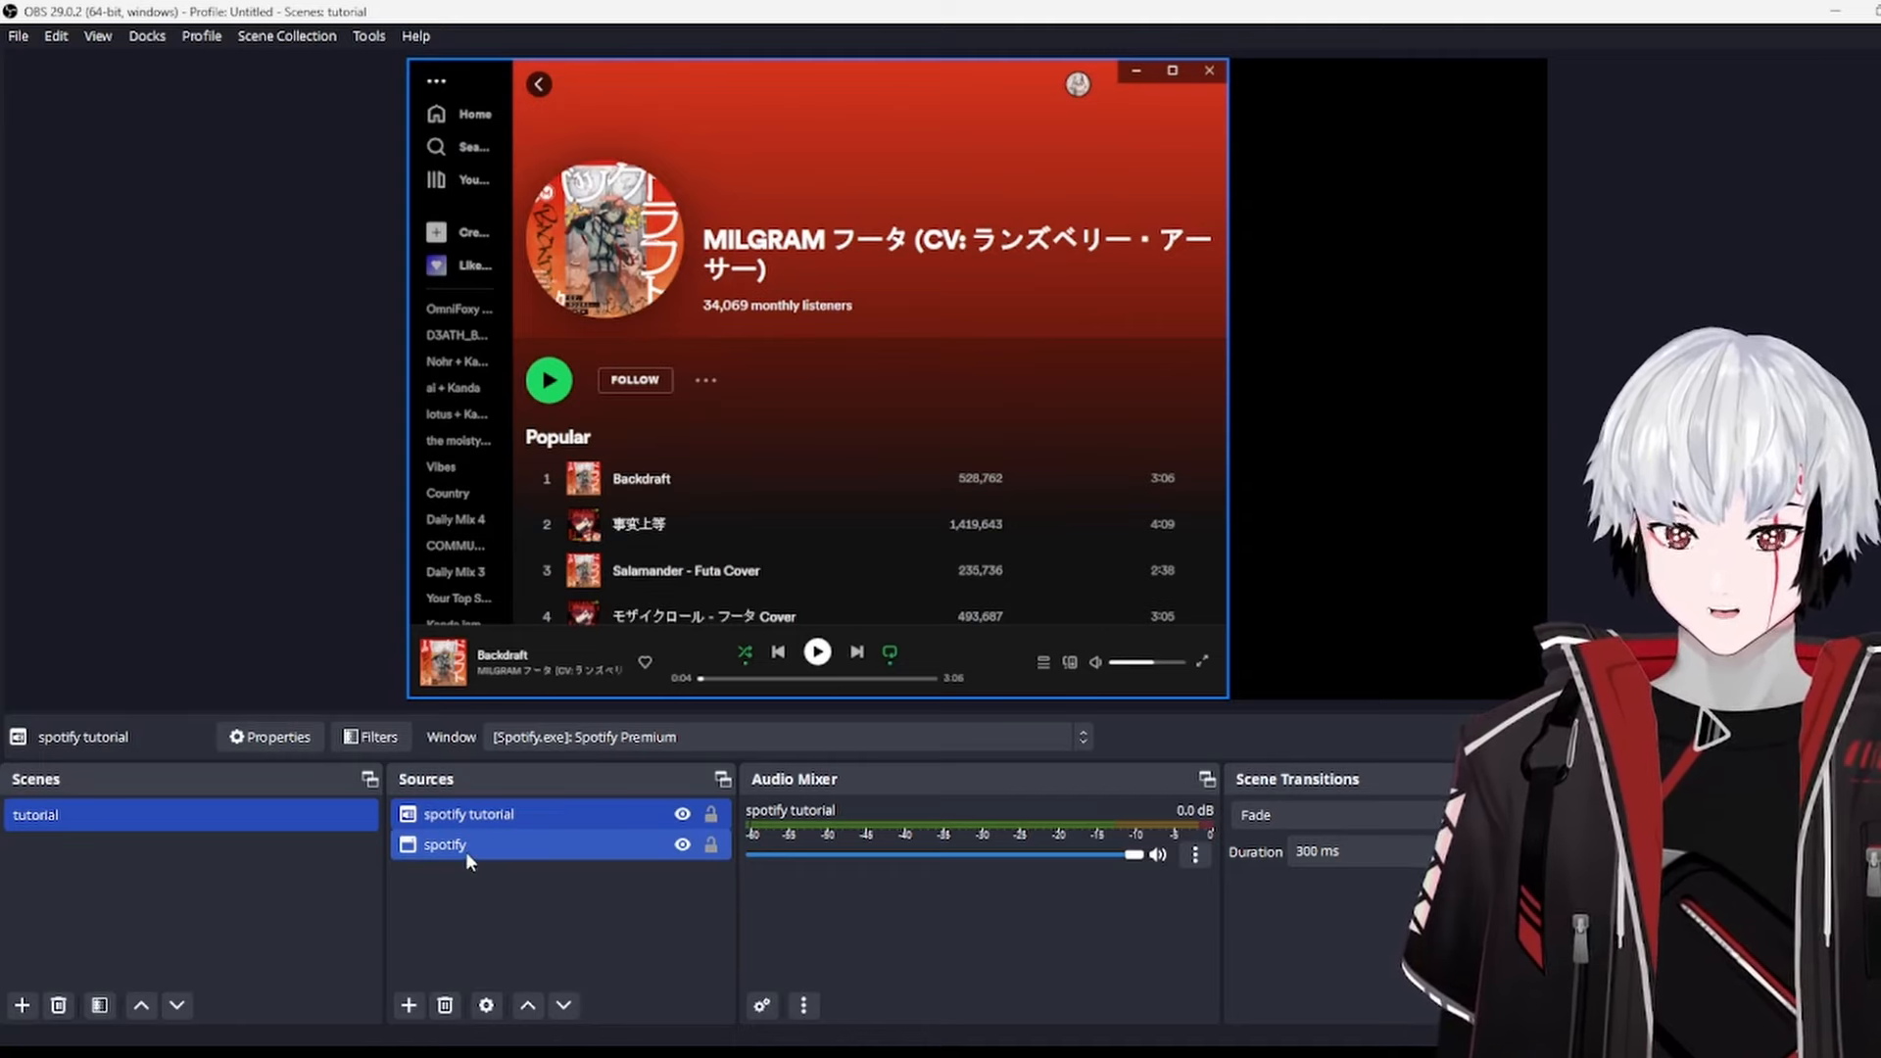
{"action": "left_click", "coordinate": [443, 844]}
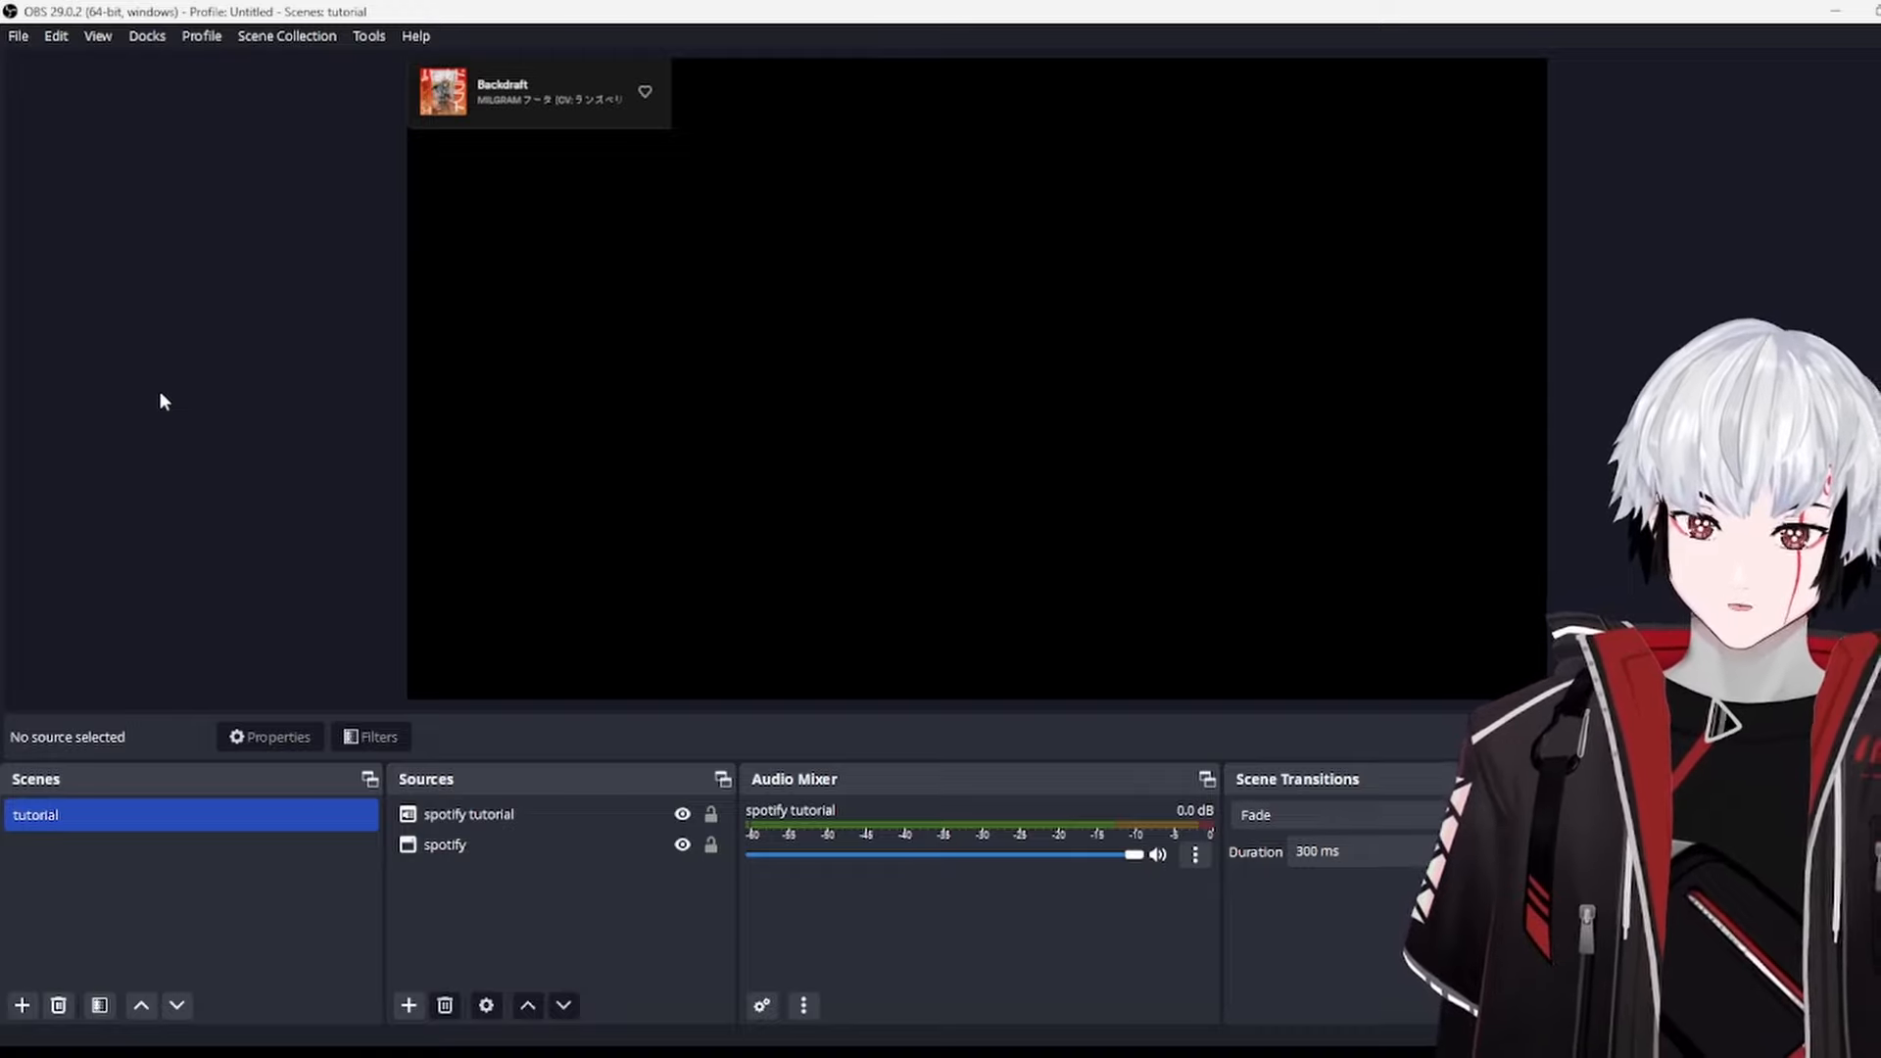
Step: Drag the cropped now-playing bar up into the scene's top-left corner
{"action": "left_click", "coordinate": [445, 845]}
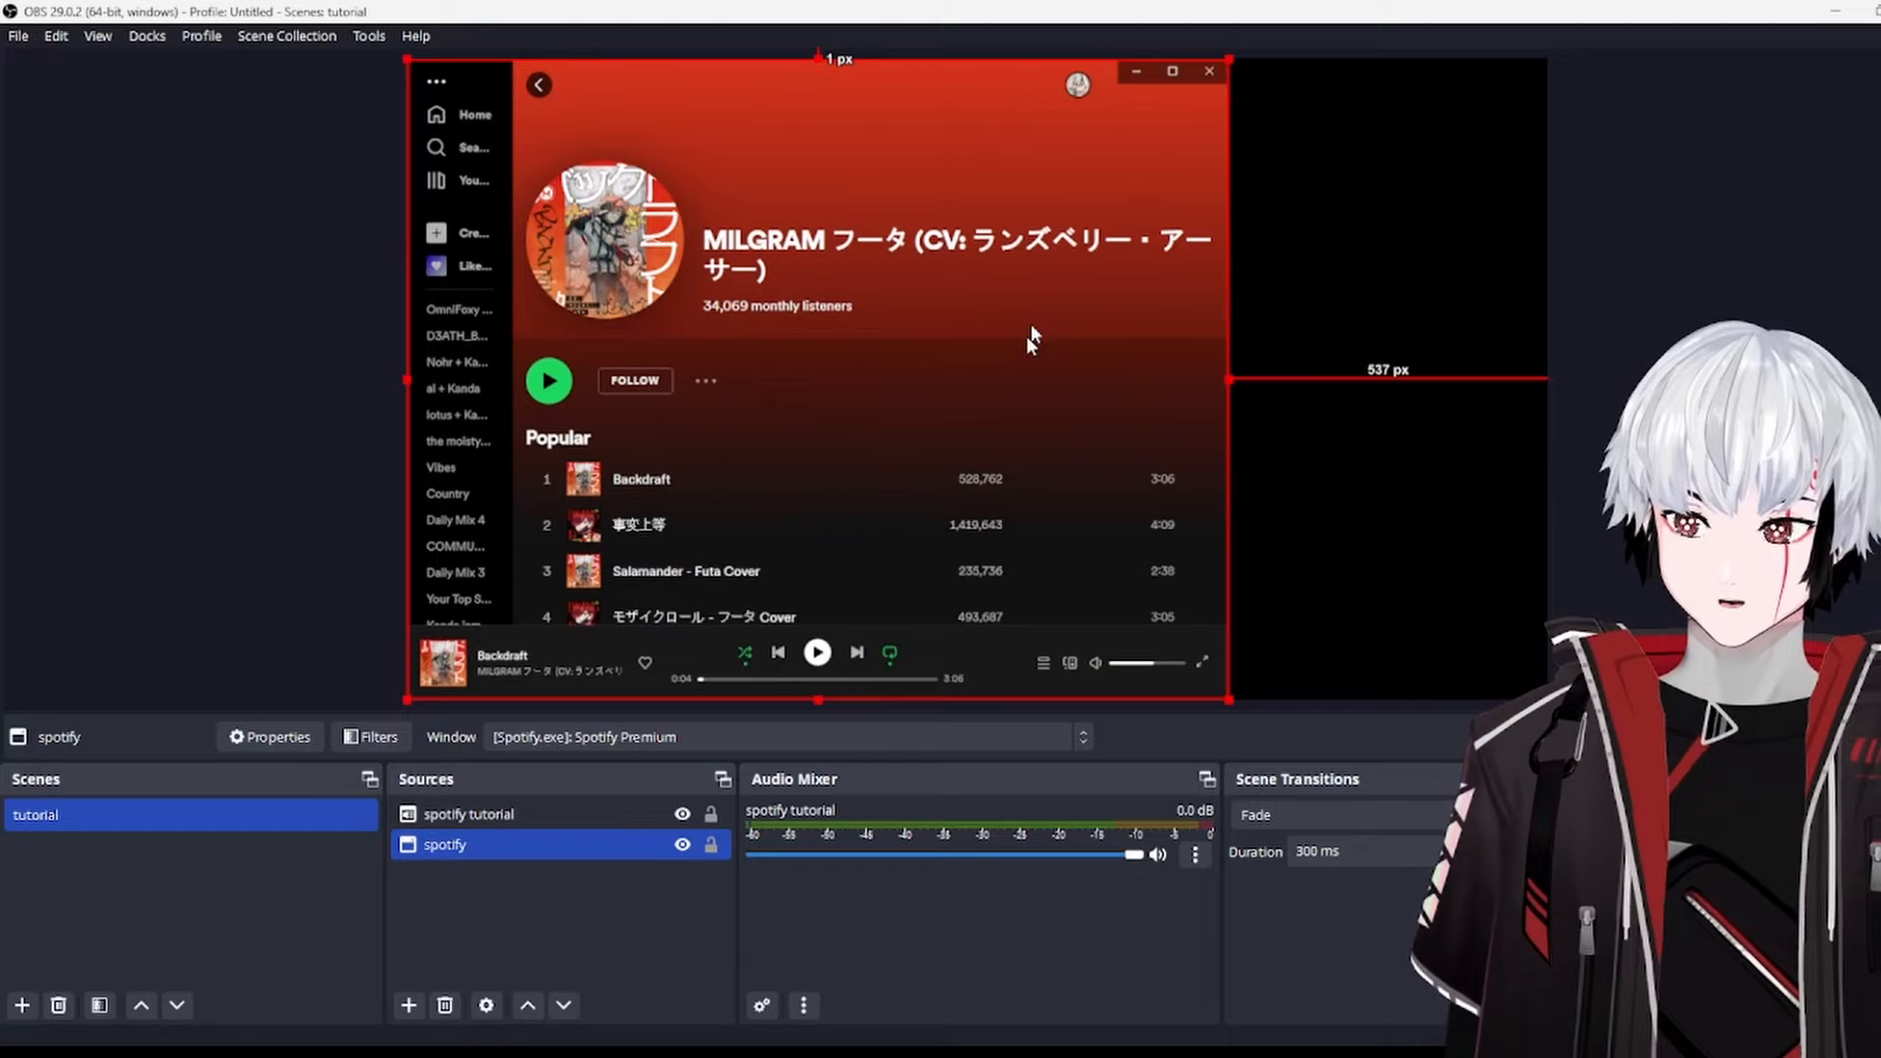
{"action": "mouse_move", "coordinate": [1109, 558]}
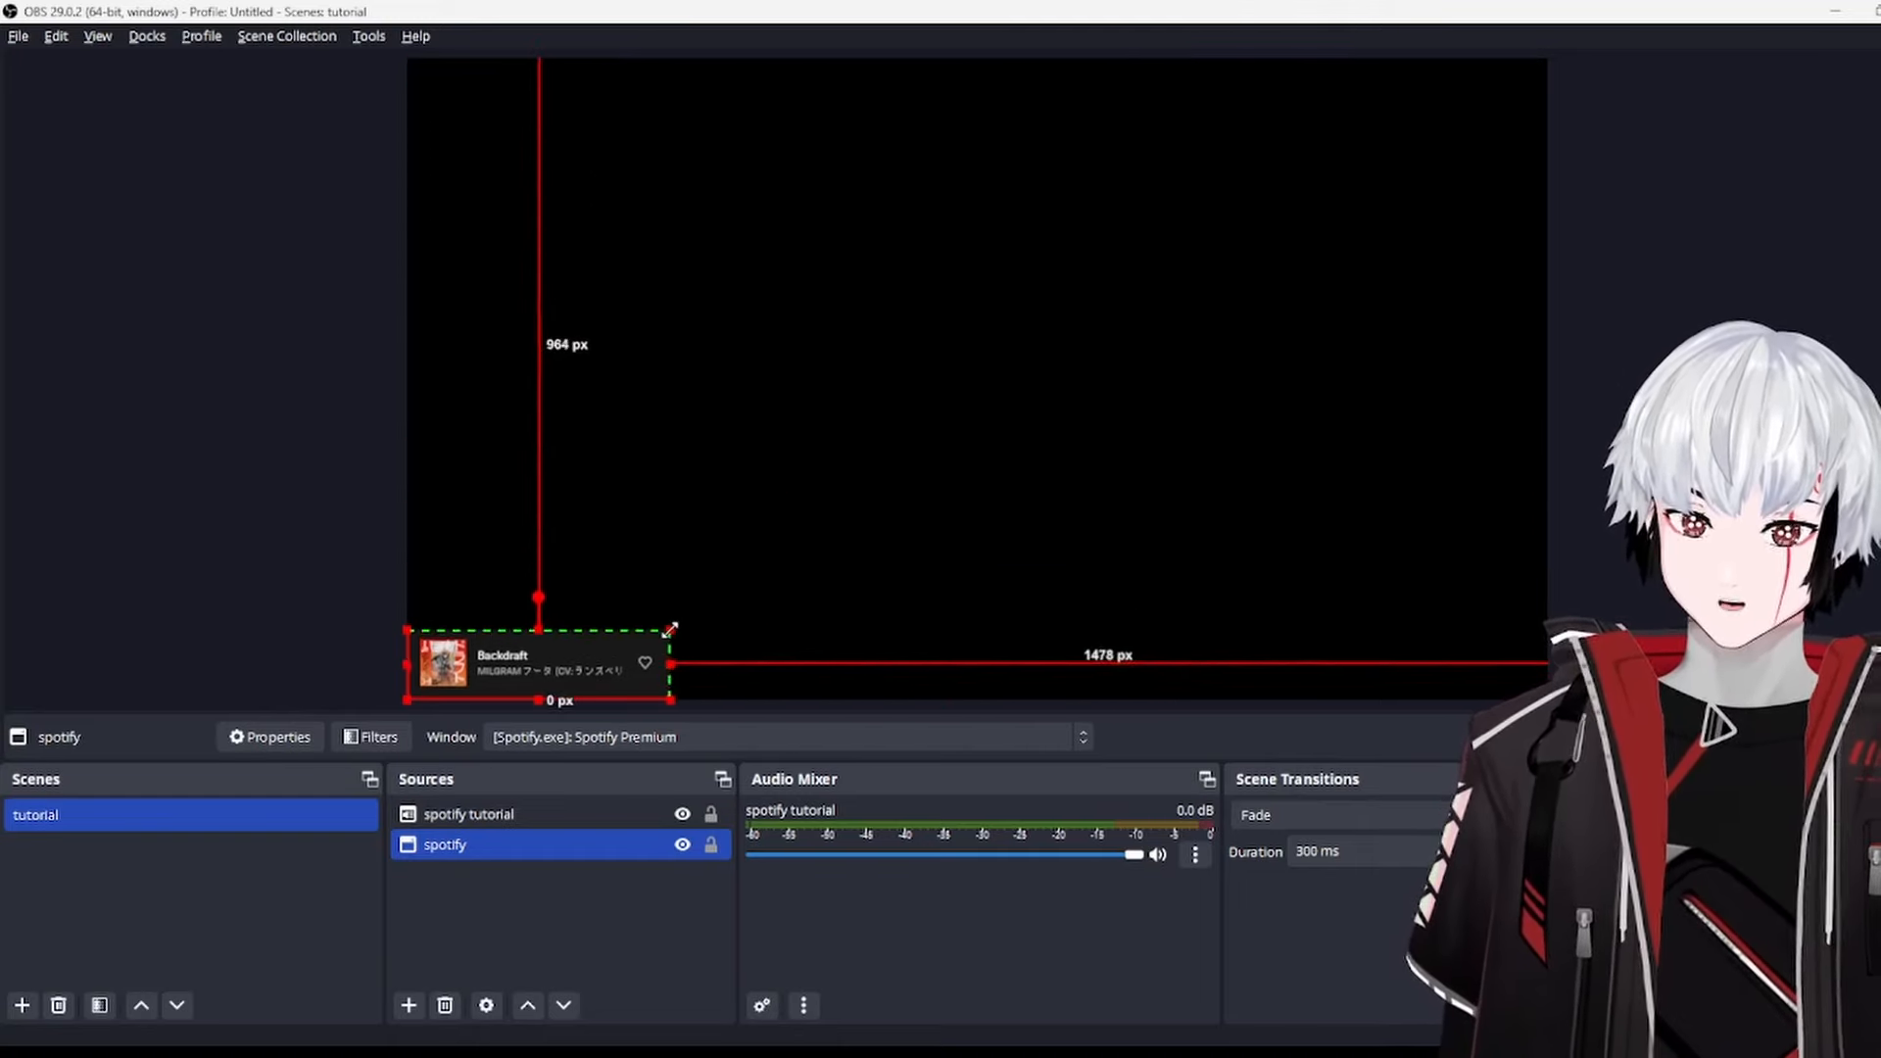
{"action": "left_click_drag", "start_coordinate": [537, 664], "coordinate": [537, 92]}
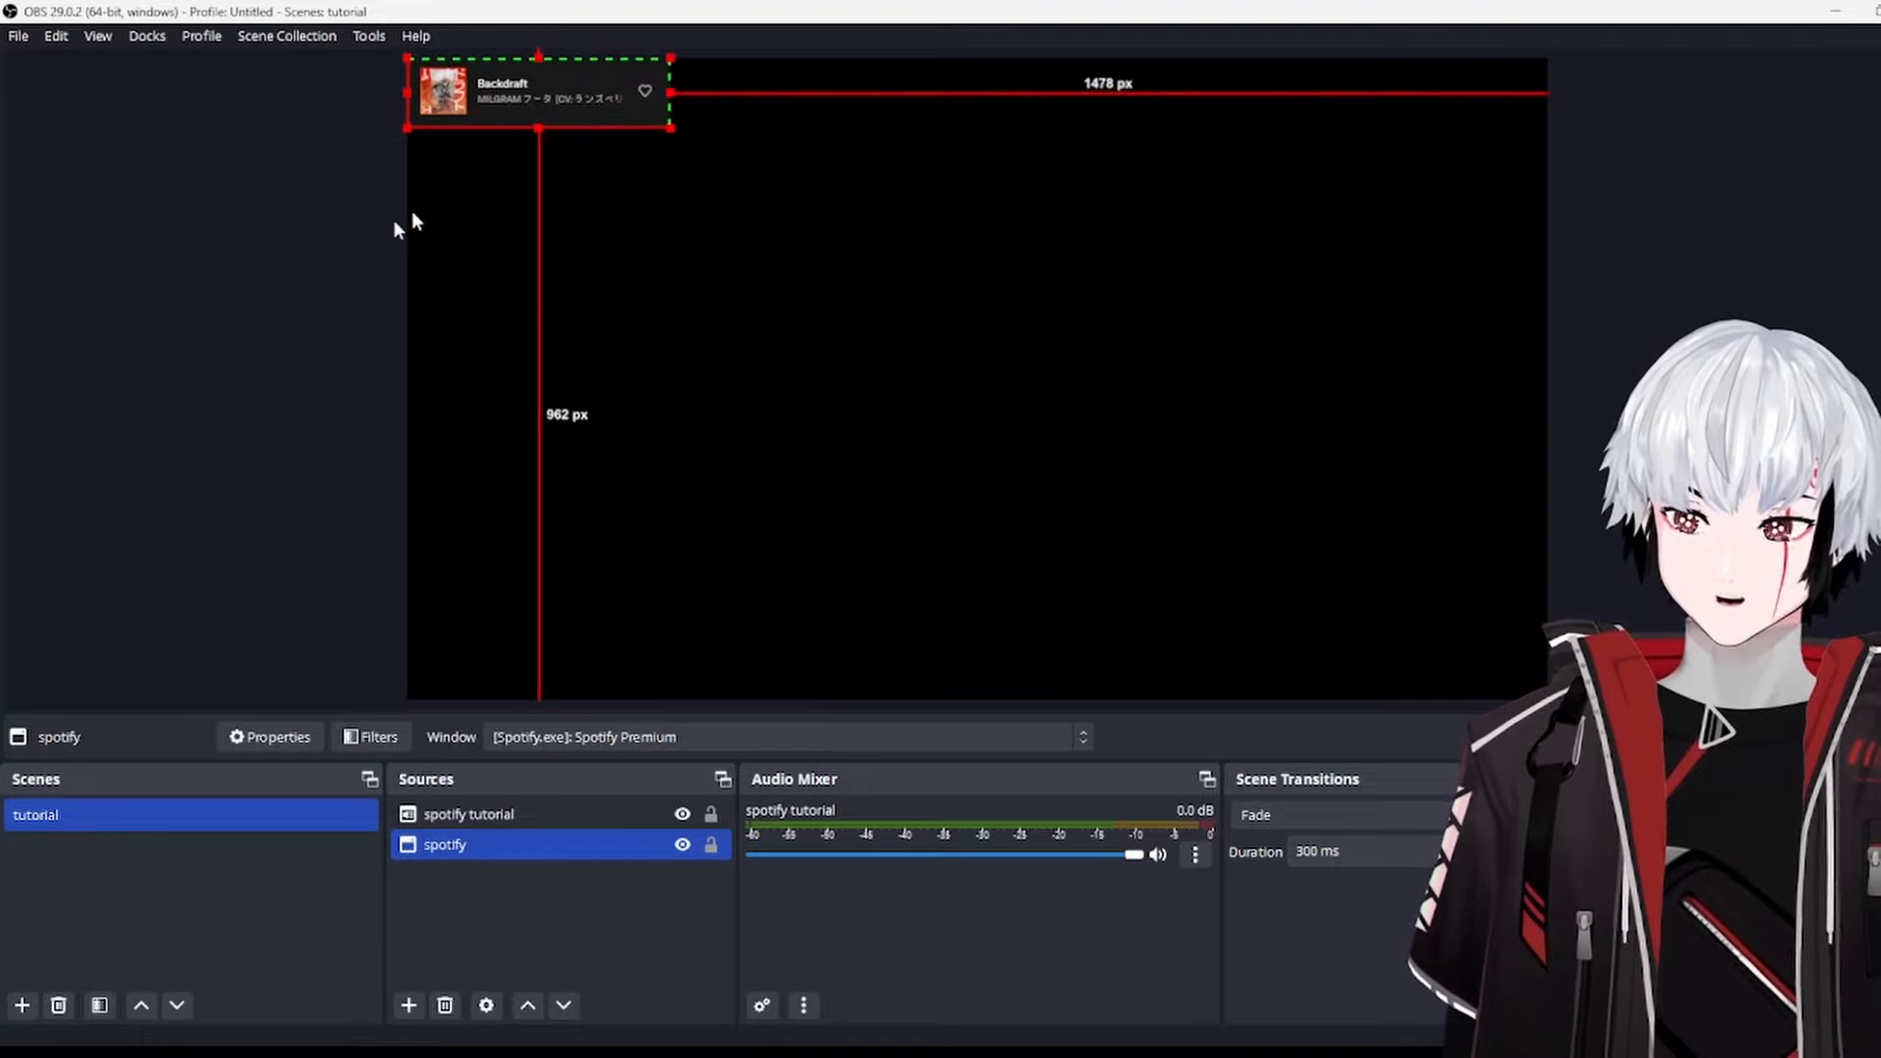